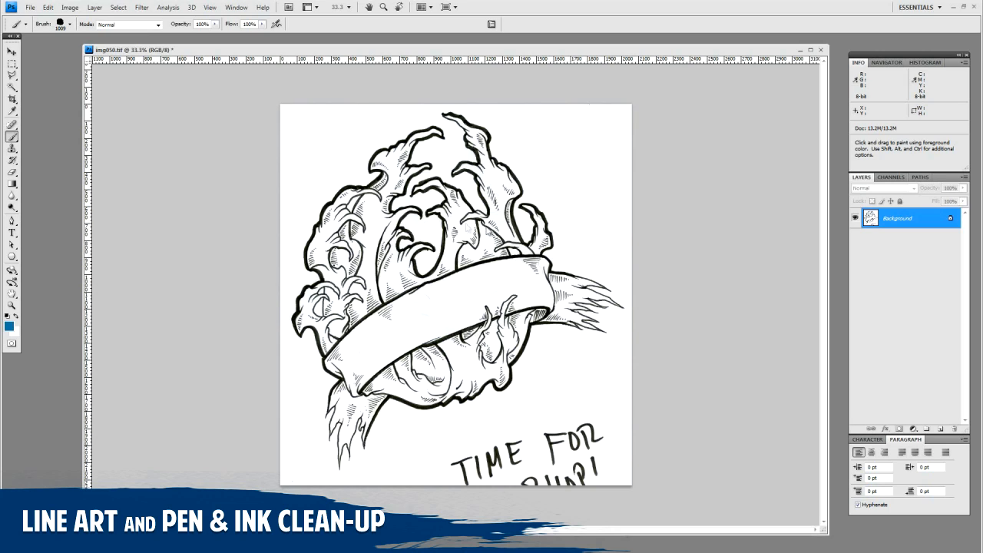
{"action": "mouse_move", "coordinate": [453, 230]}
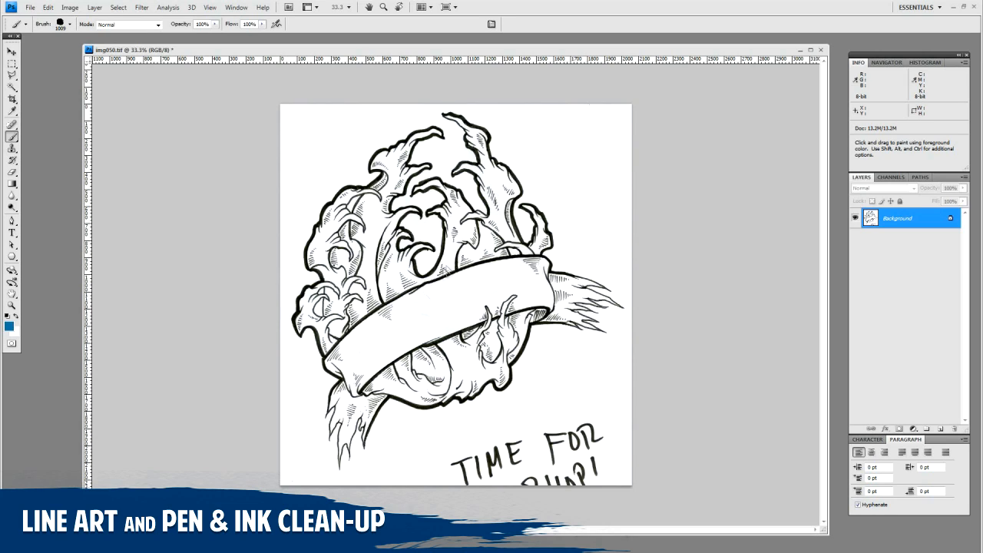
{"action": "mouse_move", "coordinate": [427, 305]}
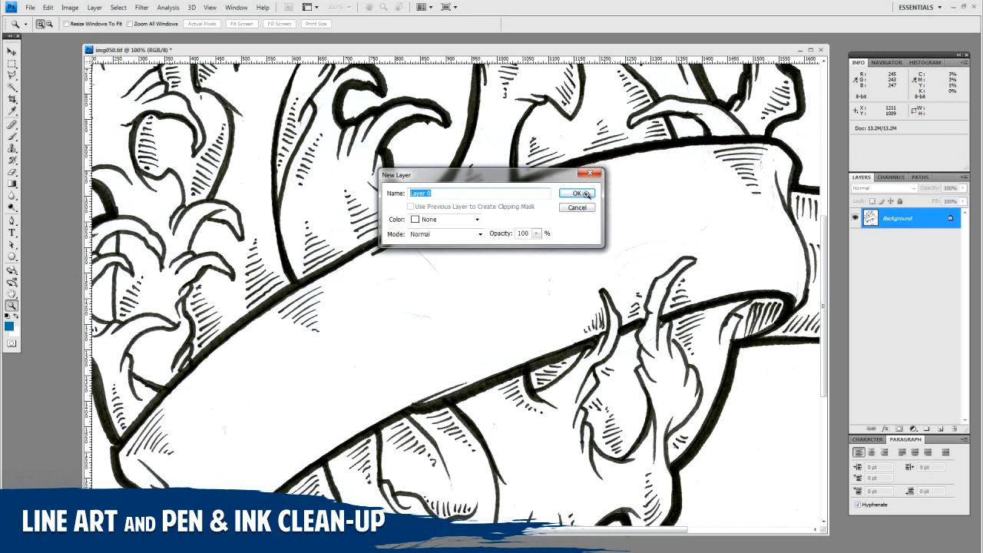
- Confirm the new empty layer and temporarily hide the line art layer
{"action": "left_click", "coordinate": [577, 194]}
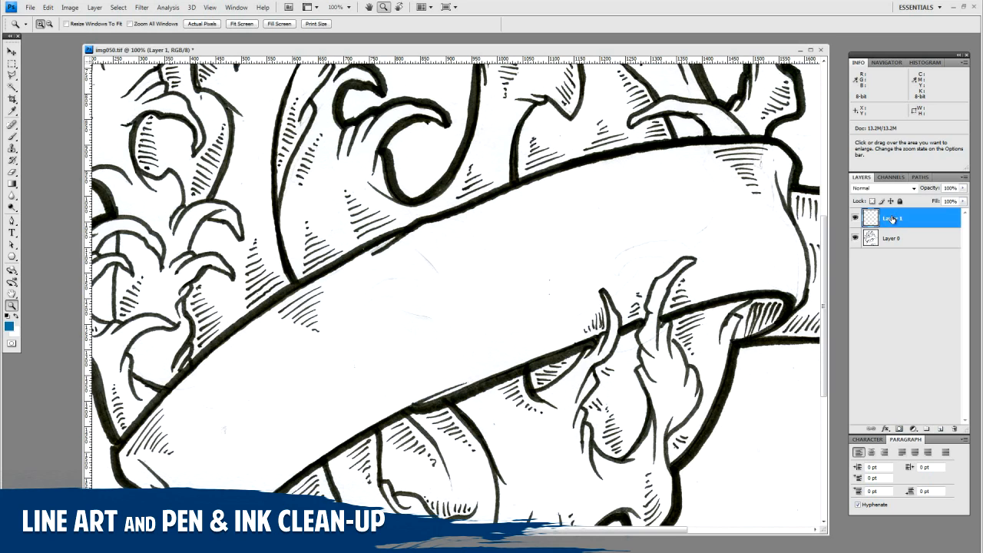
{"action": "left_click", "coordinate": [891, 238]}
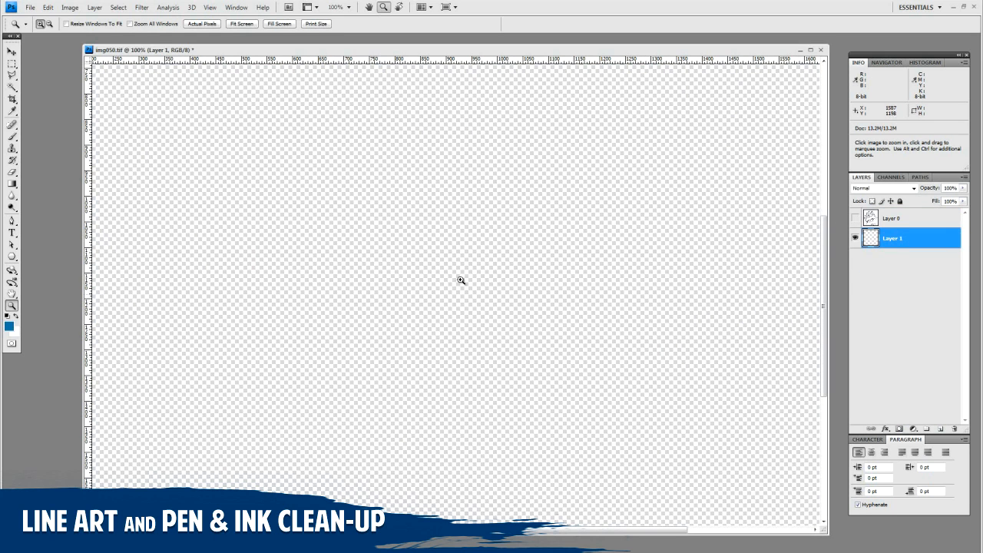
{"action": "mouse_move", "coordinate": [303, 246]}
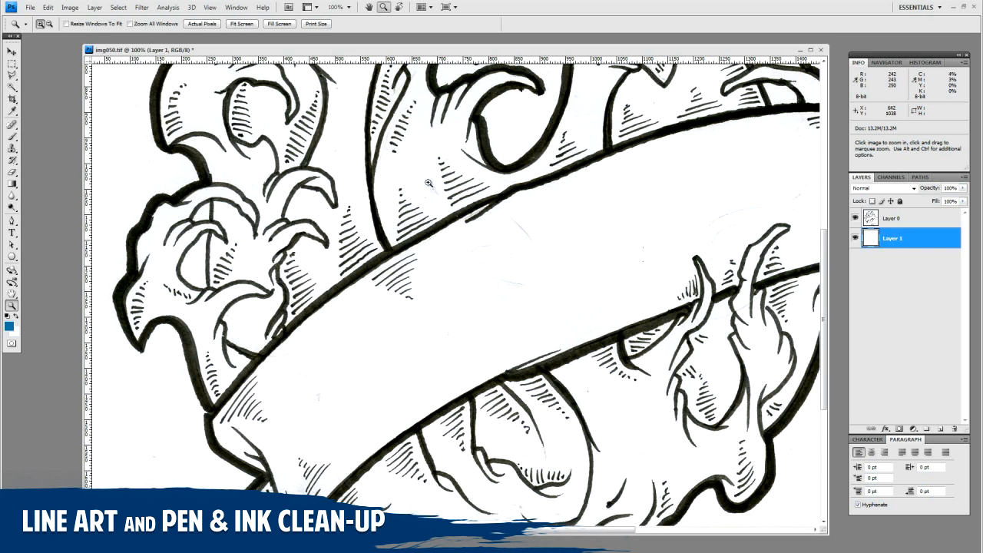
{"action": "mouse_move", "coordinate": [190, 335]}
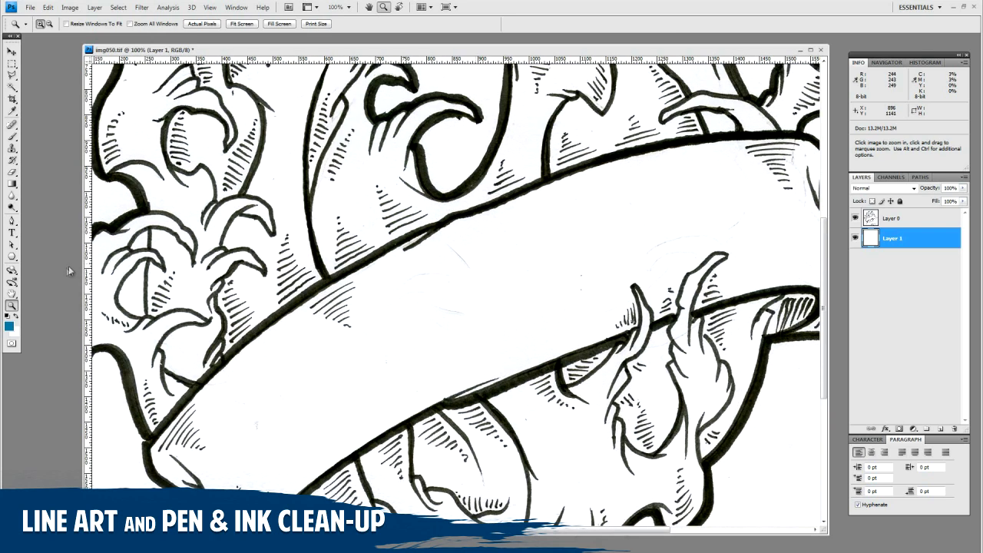
- Erase stray smudges on the line art layer with the Eraser, panning around the banner
{"action": "left_click", "coordinate": [9, 166]}
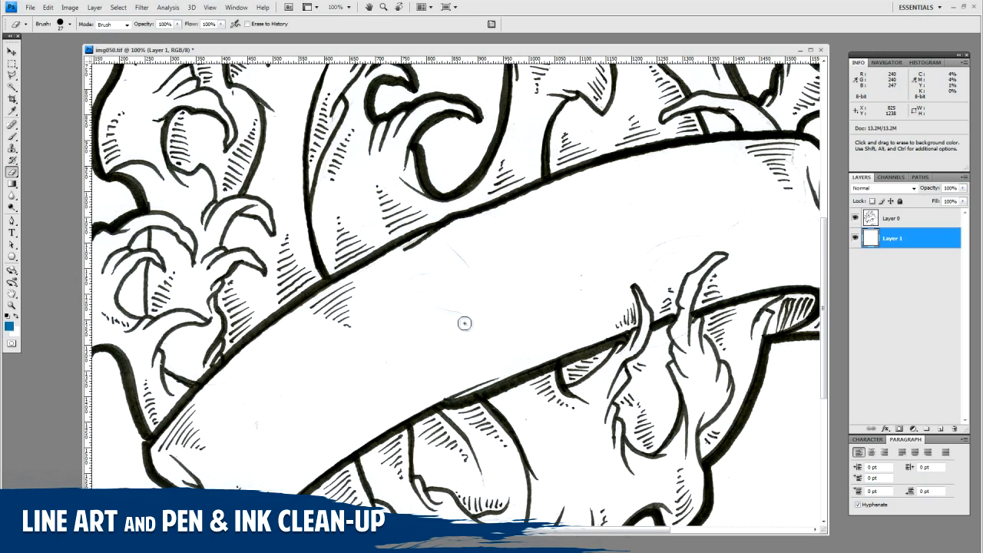
{"action": "left_click", "coordinate": [891, 218]}
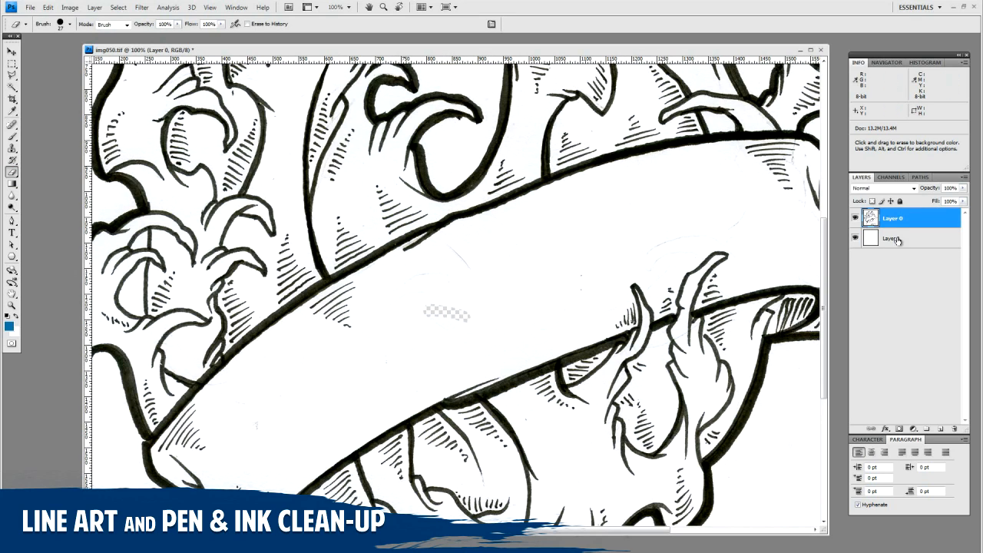
{"action": "left_click", "coordinate": [893, 238]}
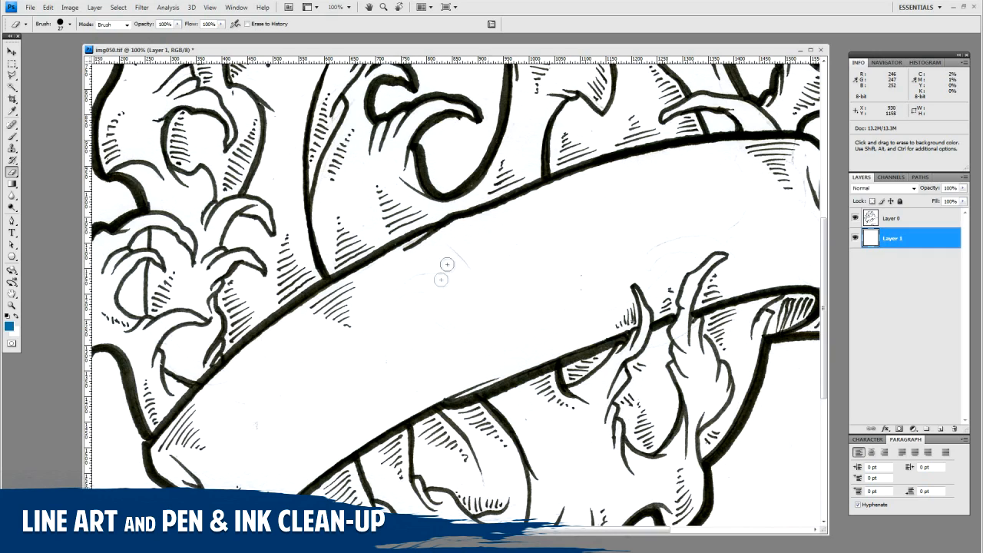
{"action": "left_click", "coordinate": [893, 218]}
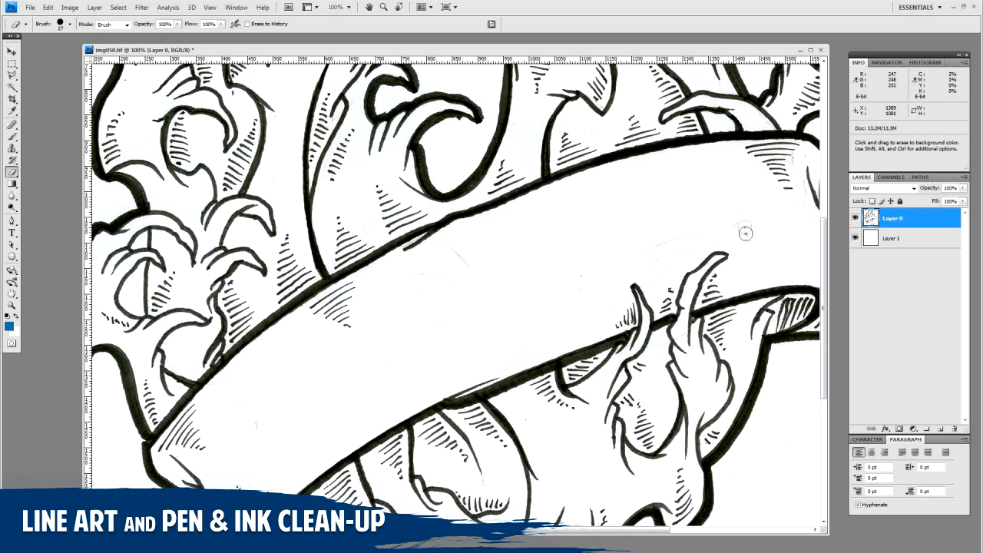
{"action": "mouse_move", "coordinate": [656, 267]}
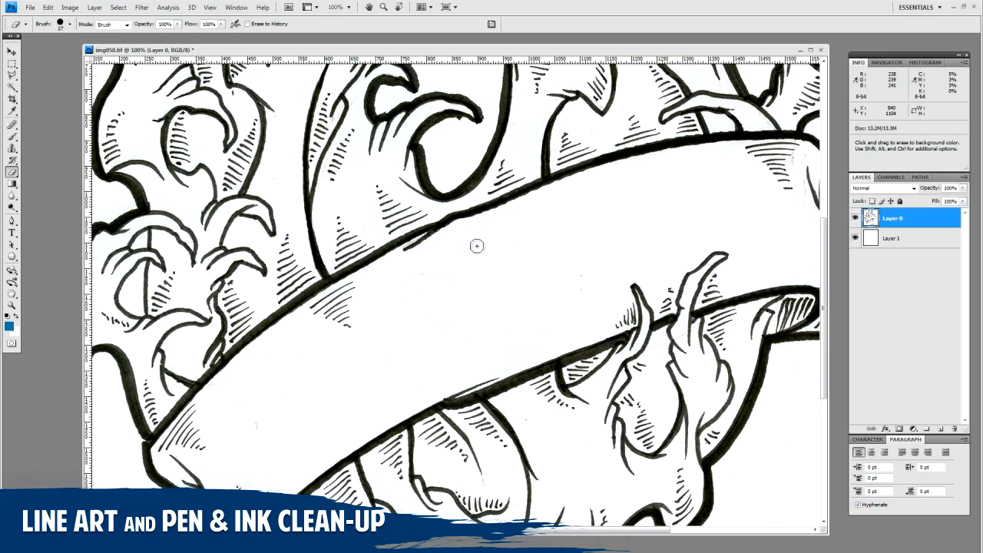
{"action": "mouse_move", "coordinate": [394, 299]}
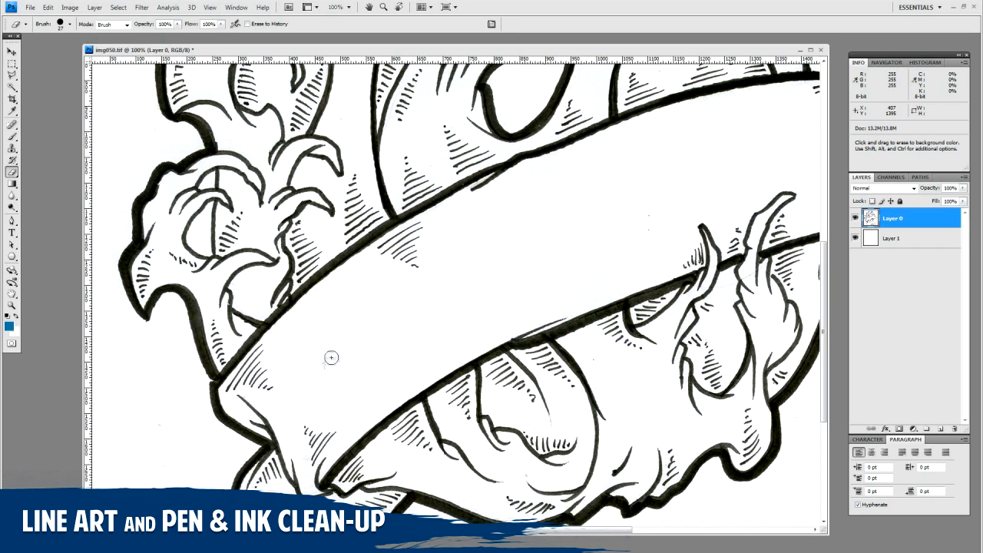
{"action": "scroll", "scroll_direction": "down", "scroll_amount": 3}
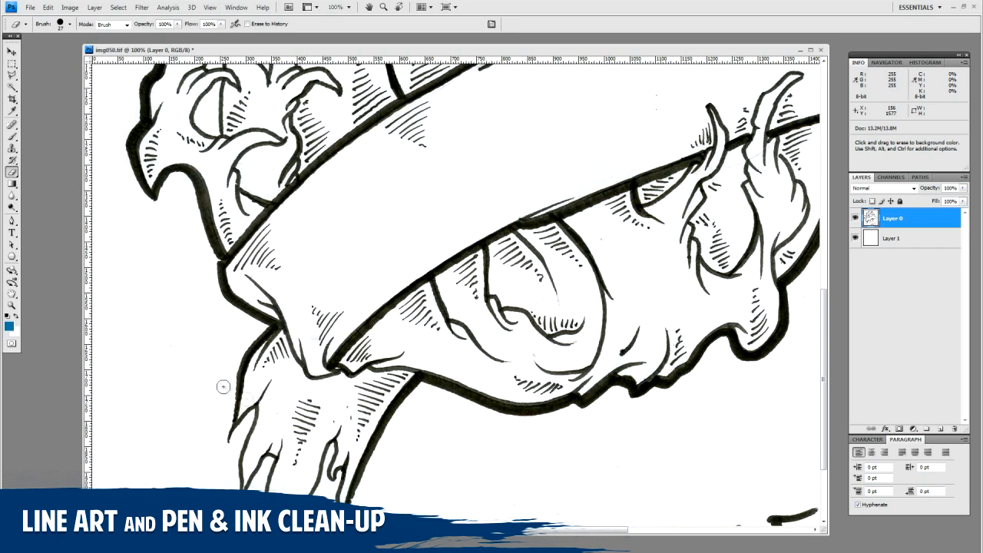
{"action": "scroll", "scroll_direction": "down", "scroll_amount": 3}
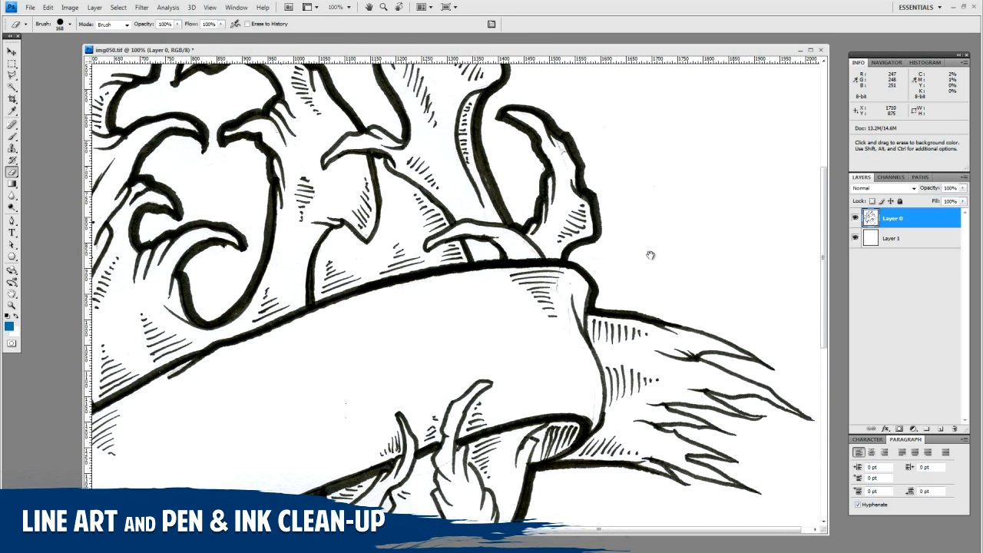
{"action": "mouse_move", "coordinate": [667, 126]}
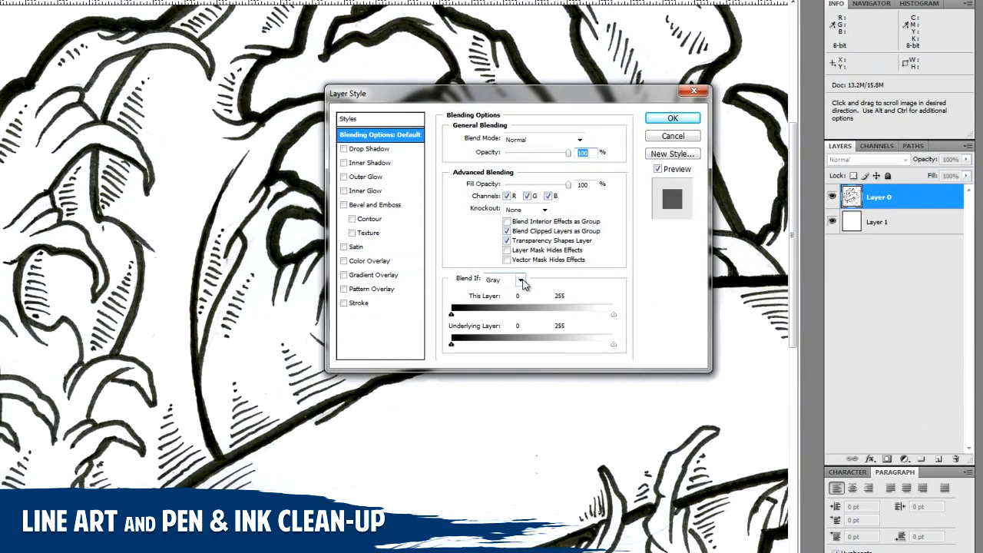
- Keep Blend If on Gray and test hiding the dark tones, then restore them fully
{"action": "left_click", "coordinate": [522, 280]}
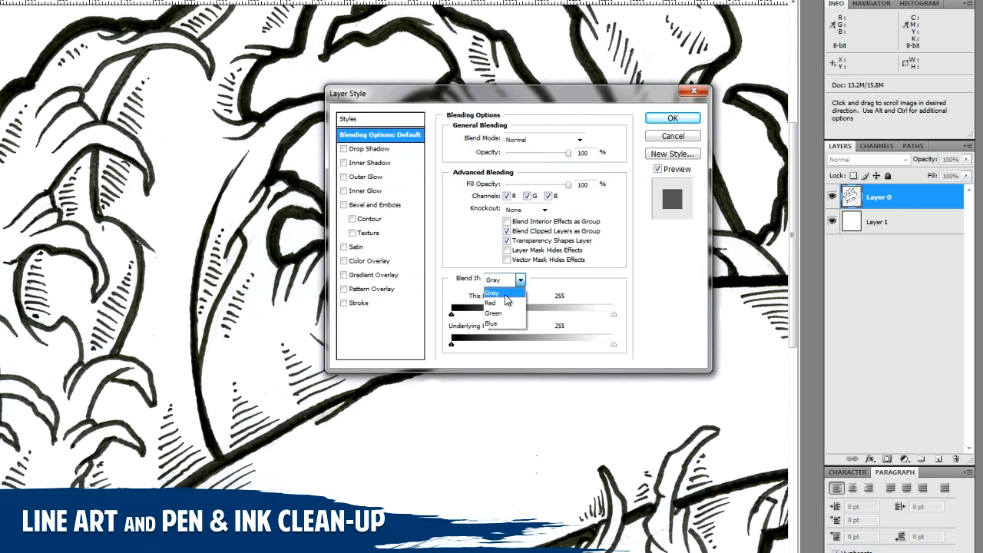
{"action": "left_click", "coordinate": [490, 292]}
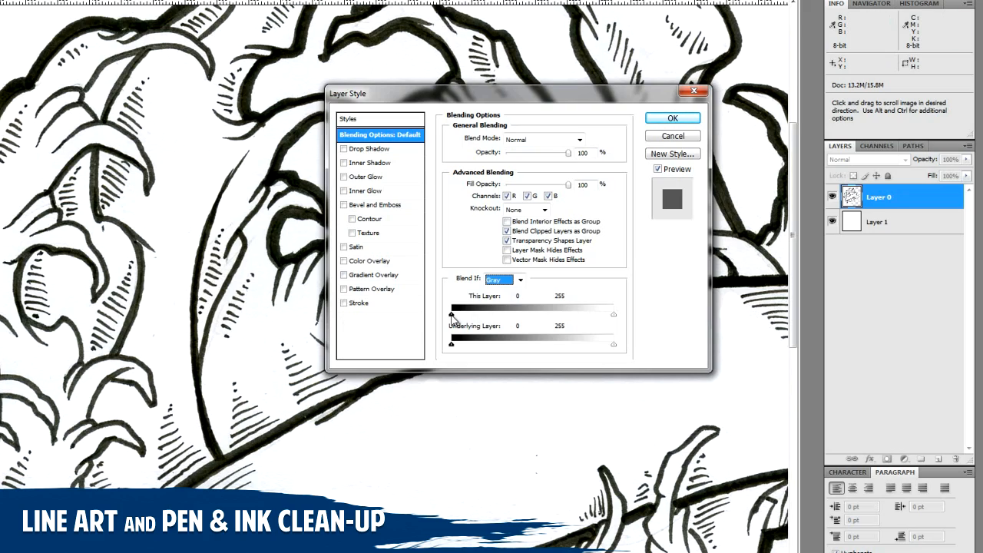
{"action": "left_click_drag", "start_coordinate": [452, 314], "coordinate": [500, 314]}
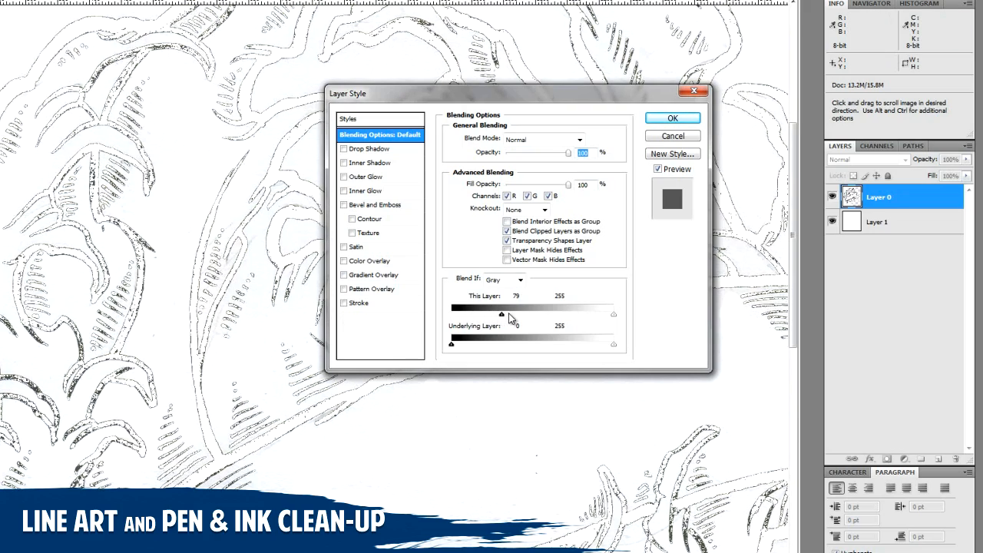
{"action": "left_click_drag", "start_coordinate": [501, 313], "coordinate": [525, 314]}
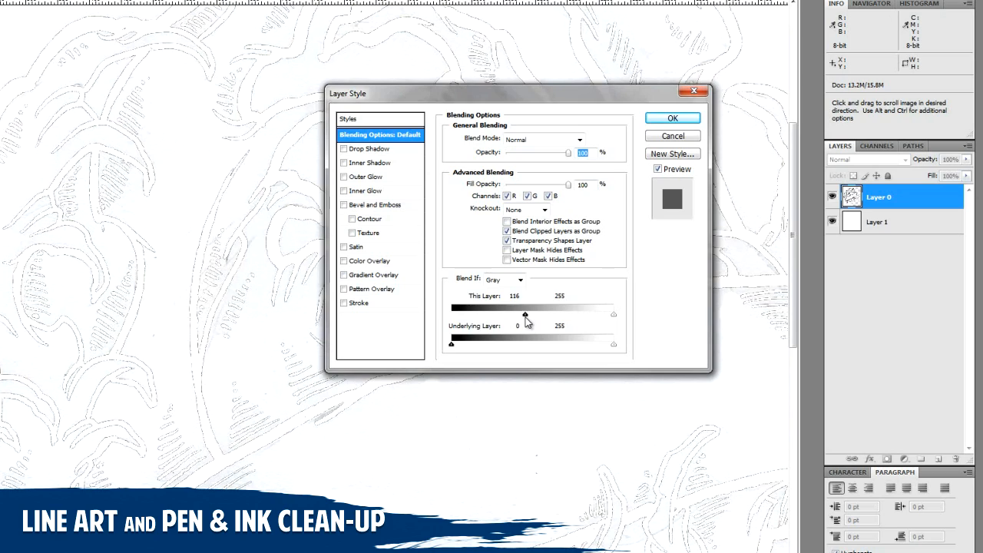
{"action": "left_click_drag", "start_coordinate": [525, 312], "coordinate": [450, 311]}
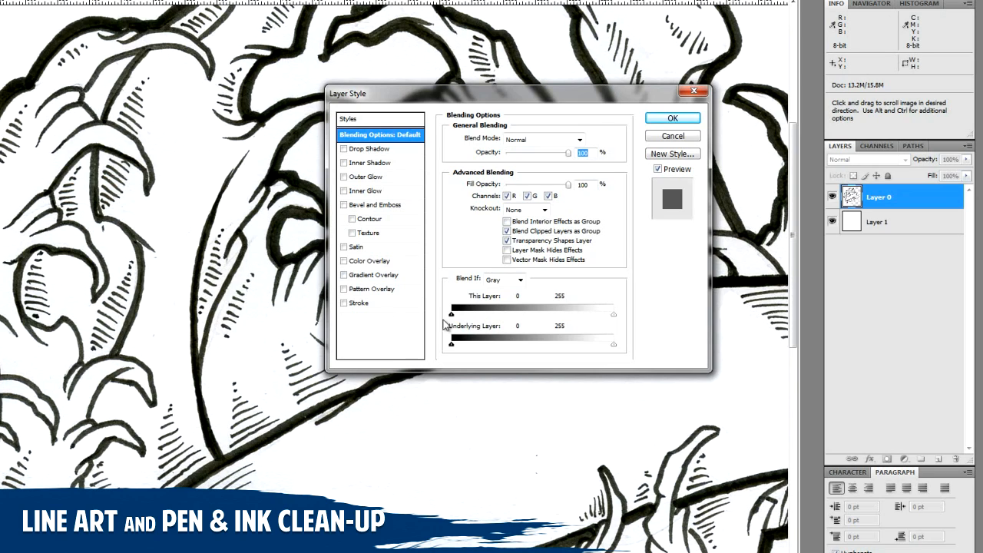
{"action": "mouse_move", "coordinate": [268, 267]}
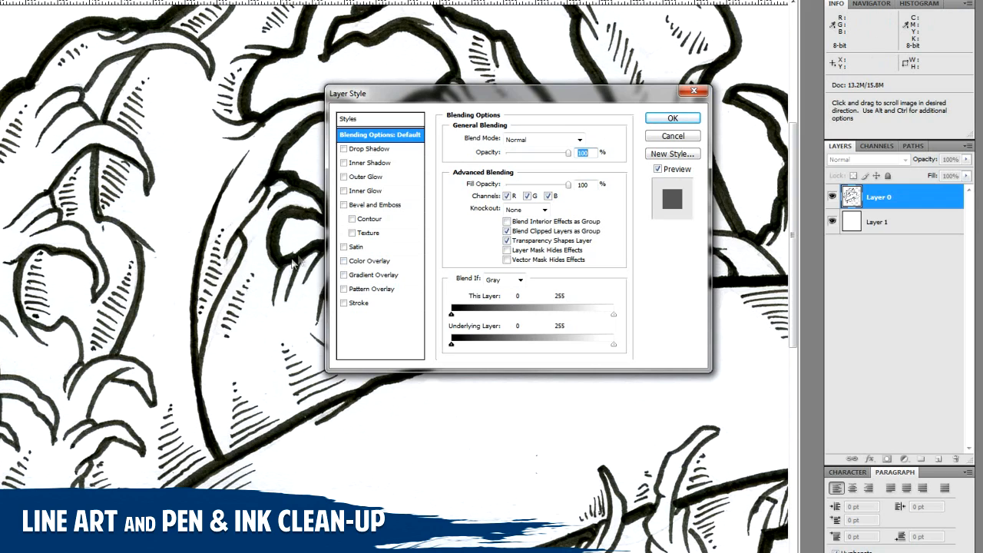
{"action": "mouse_move", "coordinate": [615, 318]}
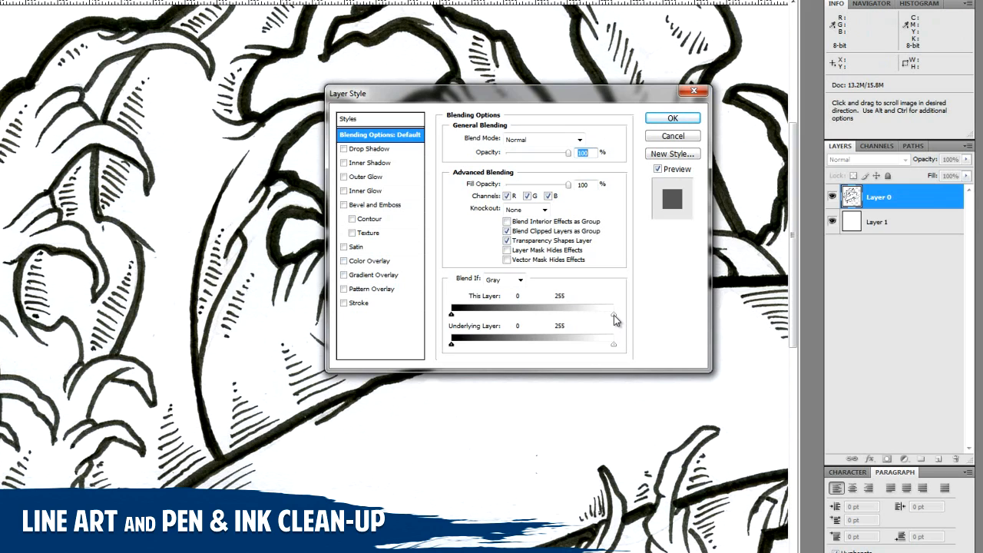
- Drag the This Layer white slider left so the white paper areas become see-through
{"action": "left_click_drag", "start_coordinate": [615, 317], "coordinate": [572, 316]}
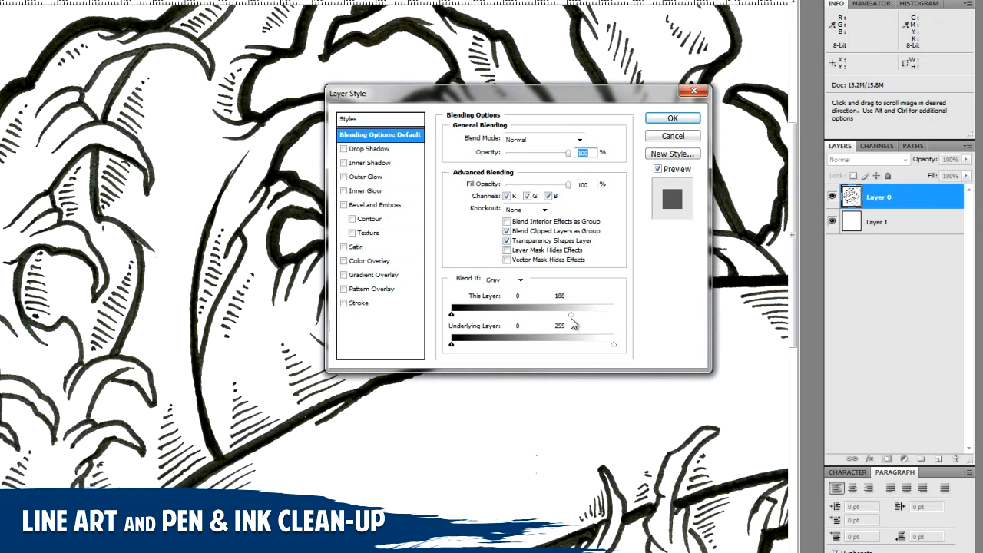
{"action": "left_click_drag", "start_coordinate": [559, 317], "coordinate": [605, 317]}
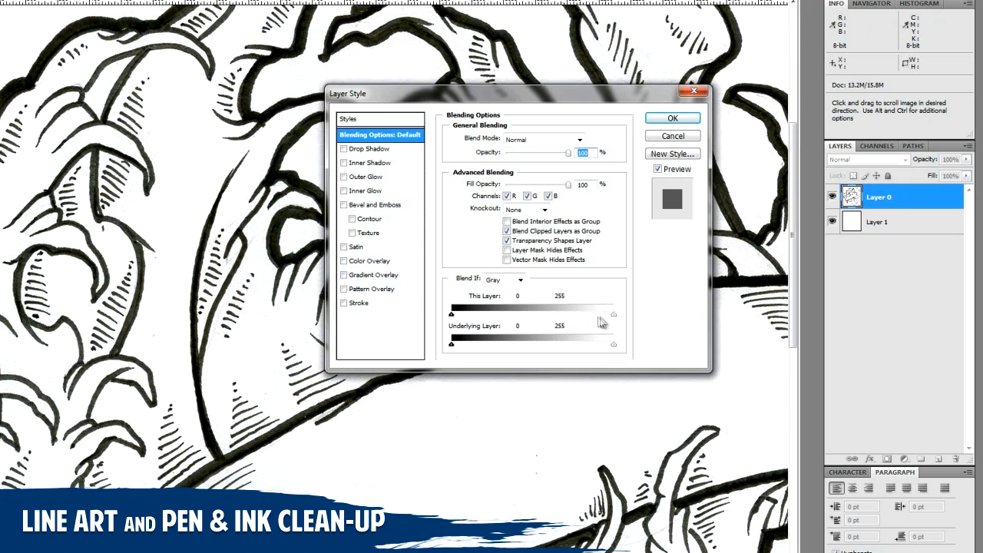
{"action": "left_click_drag", "start_coordinate": [613, 315], "coordinate": [584, 315]}
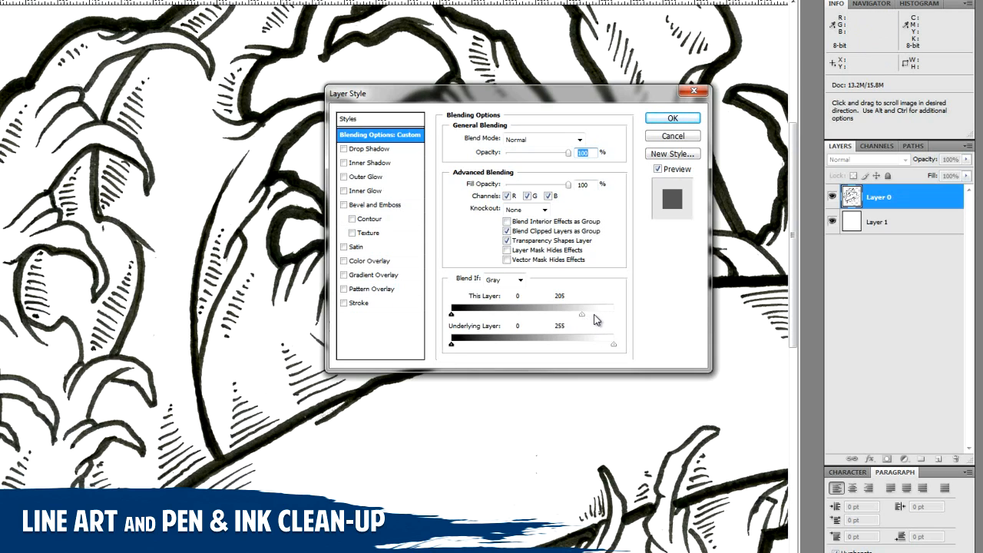
- Split the This Layer highlight range to about 176/232 for a soft white dropout and apply it
{"action": "left_click_drag", "start_coordinate": [581, 315], "coordinate": [587, 315]}
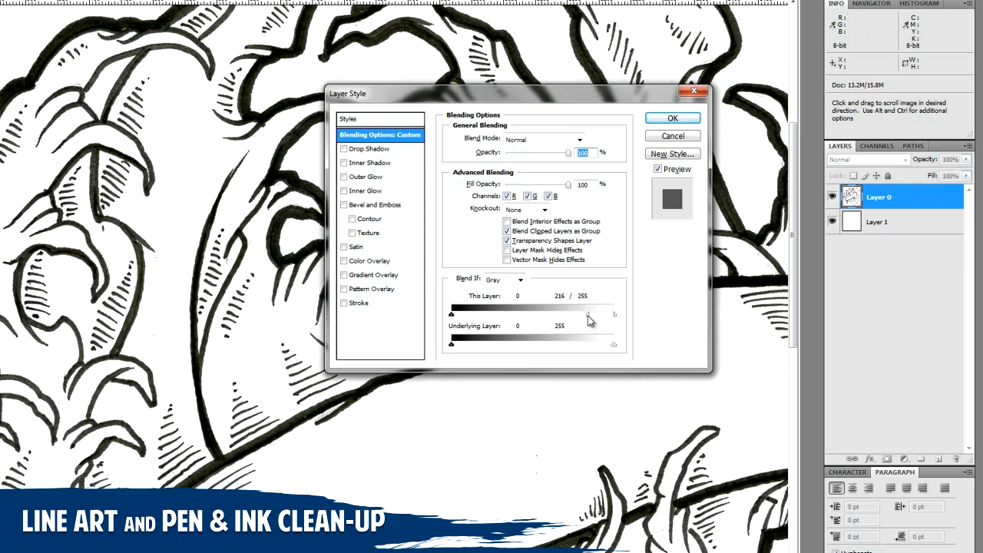
{"action": "left_click_drag", "start_coordinate": [590, 315], "coordinate": [571, 314]}
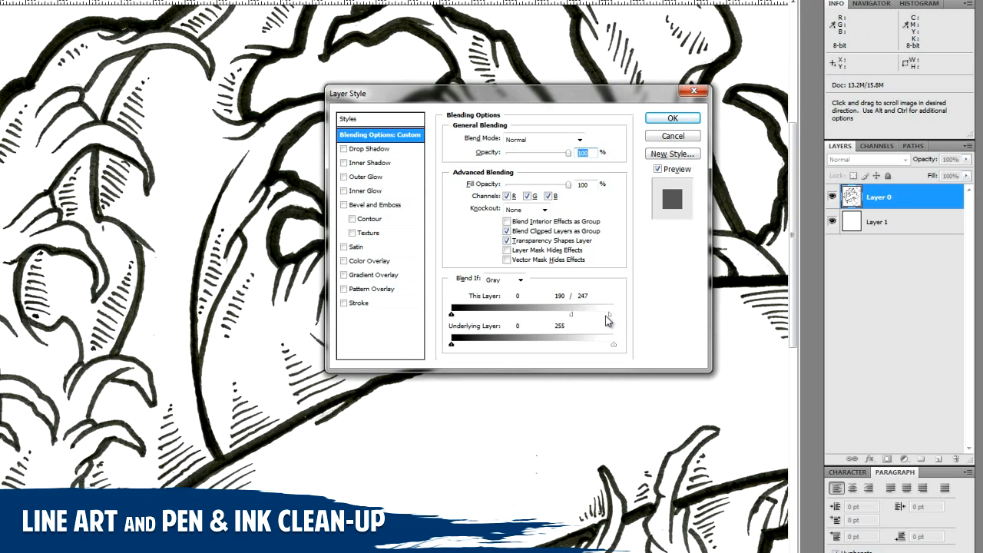
{"action": "left_click_drag", "start_coordinate": [606, 315], "coordinate": [600, 315]}
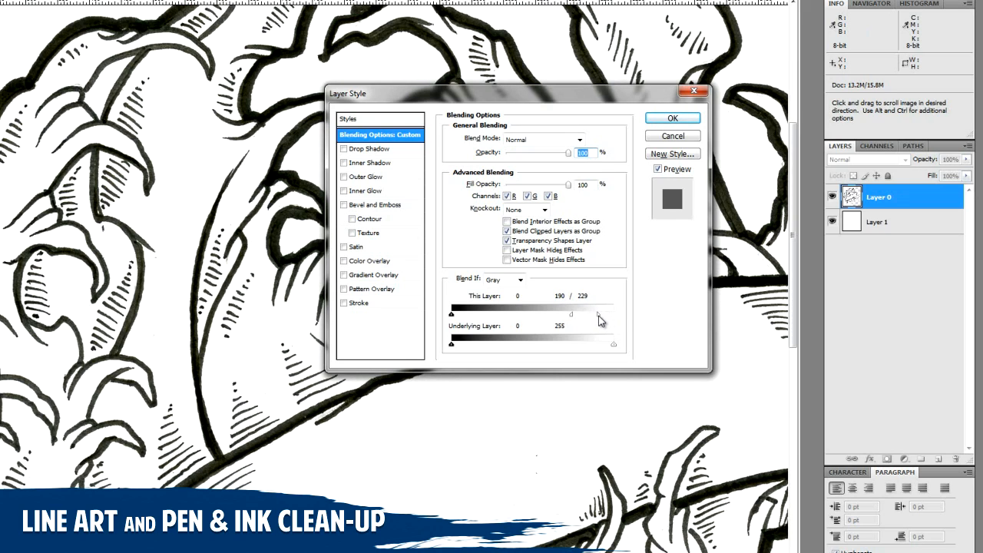
{"action": "left_click_drag", "start_coordinate": [599, 313], "coordinate": [601, 314]}
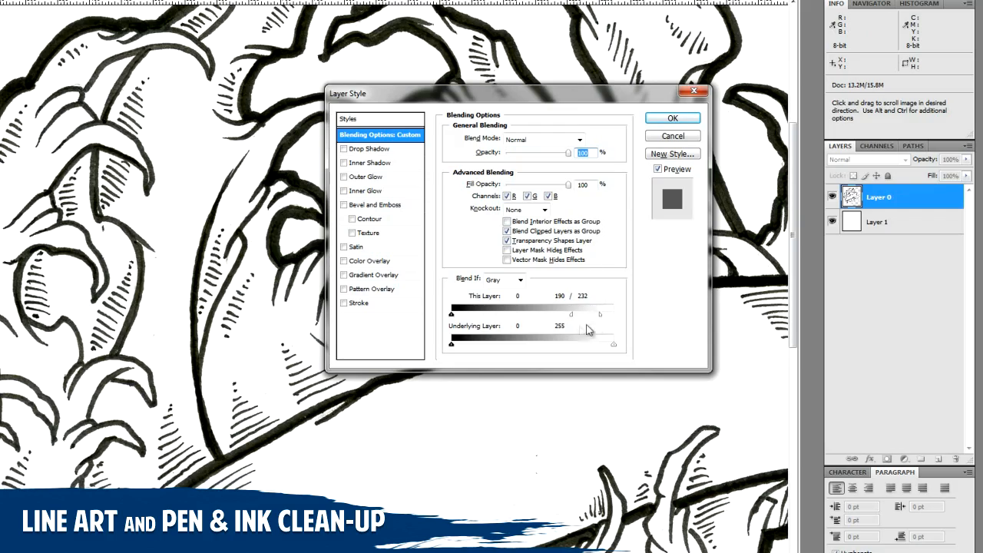
{"action": "left_click_drag", "start_coordinate": [599, 313], "coordinate": [562, 313]}
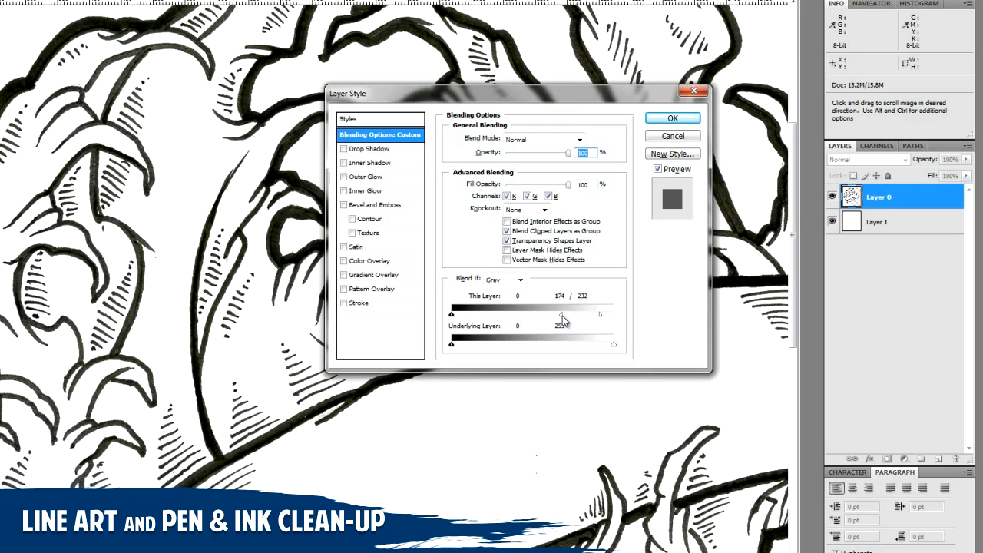
{"action": "left_click", "coordinate": [673, 117]}
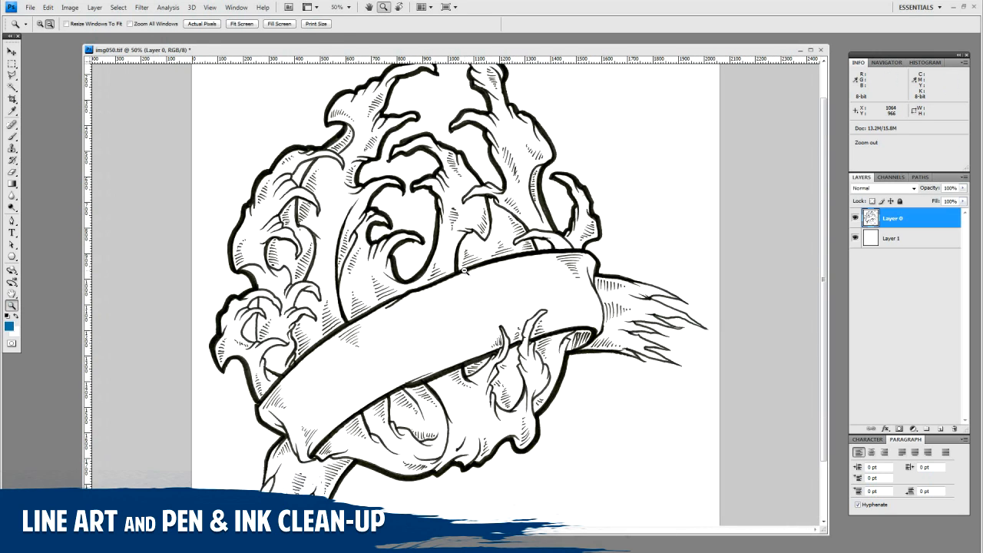
- Add a new layer above the background and paint loose blue colour beneath the line art
{"action": "left_click", "coordinate": [464, 274]}
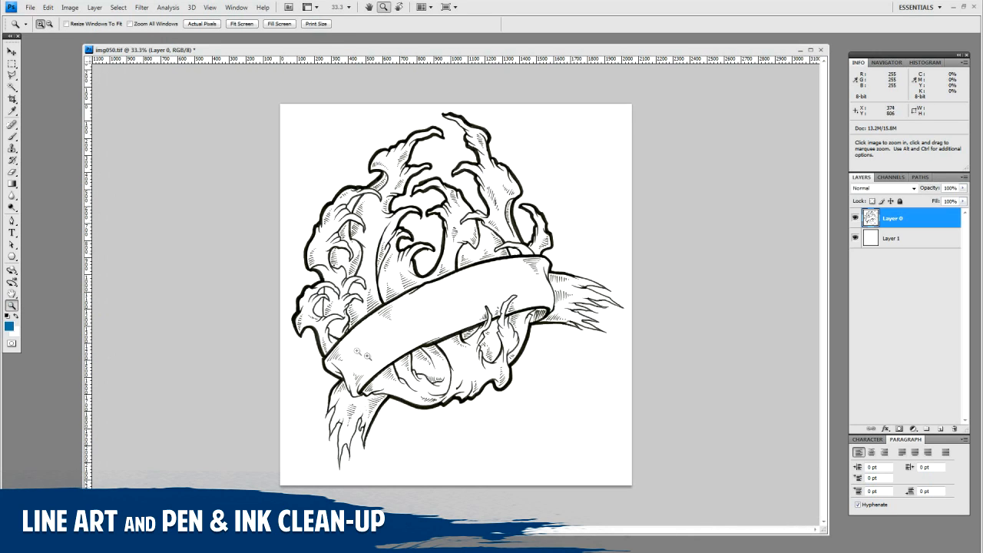
{"action": "mouse_move", "coordinate": [461, 378]}
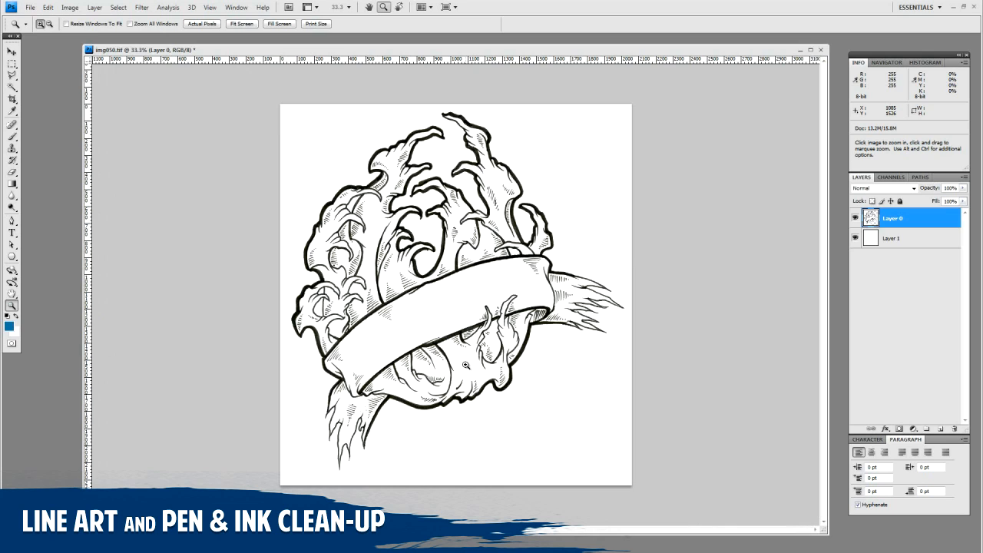
{"action": "mouse_move", "coordinate": [495, 366]}
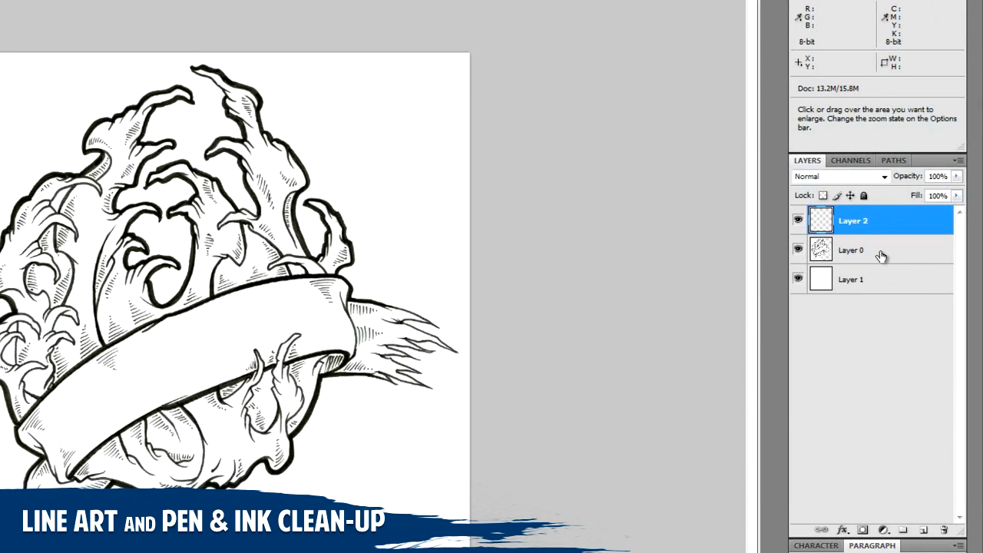
{"action": "left_click", "coordinate": [876, 249]}
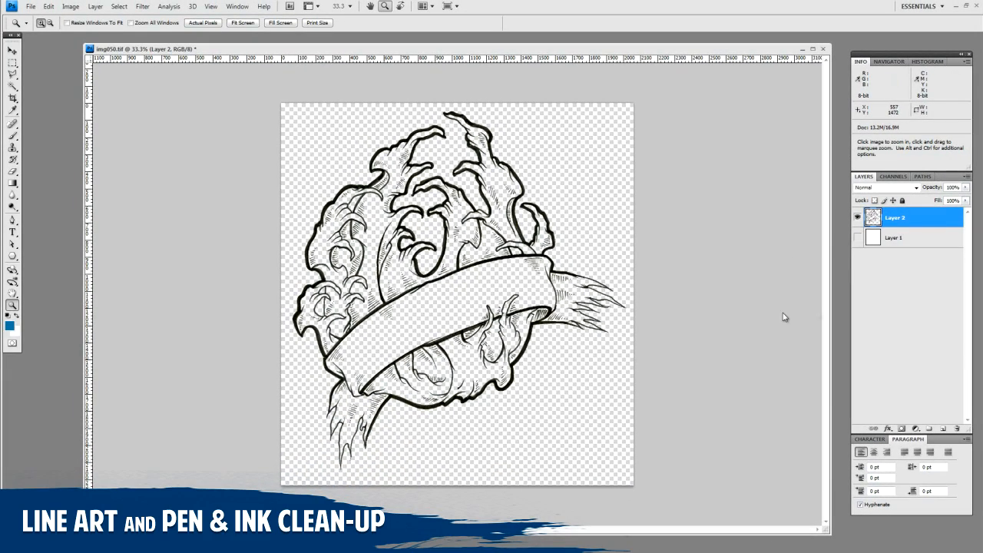
{"action": "left_click", "coordinate": [894, 237]}
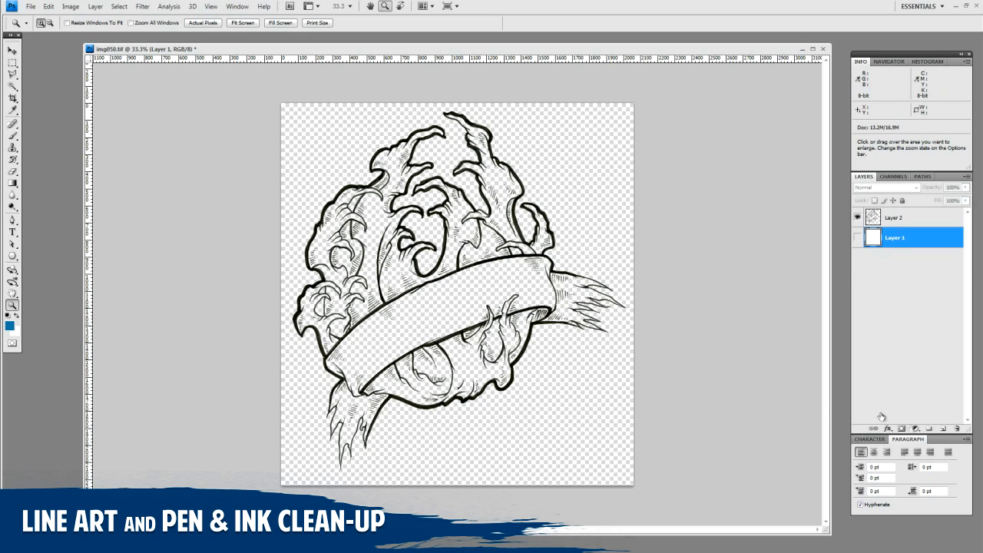
{"action": "left_click", "coordinate": [946, 427]}
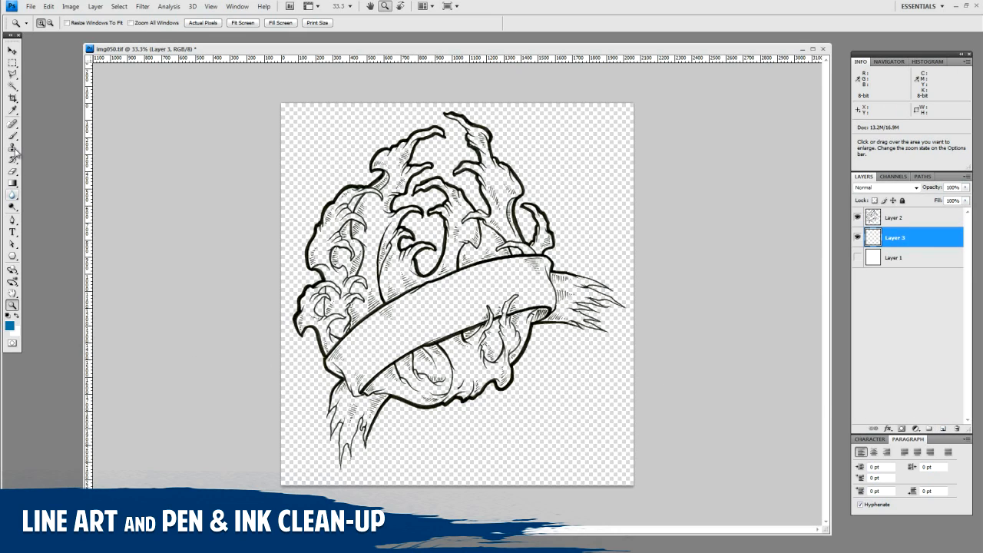
{"action": "left_click_drag", "start_coordinate": [430, 169], "coordinate": [522, 261]}
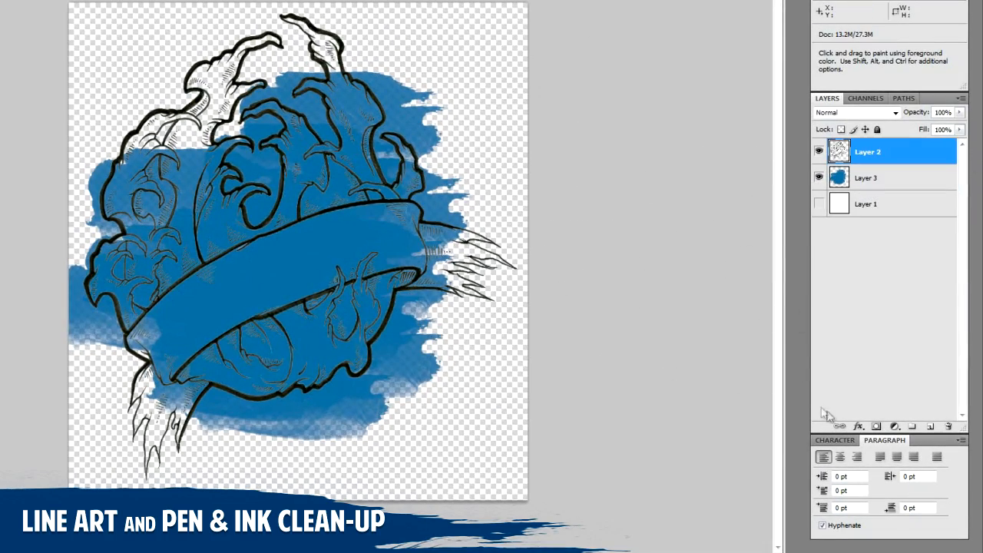
{"action": "left_click", "coordinate": [857, 425]}
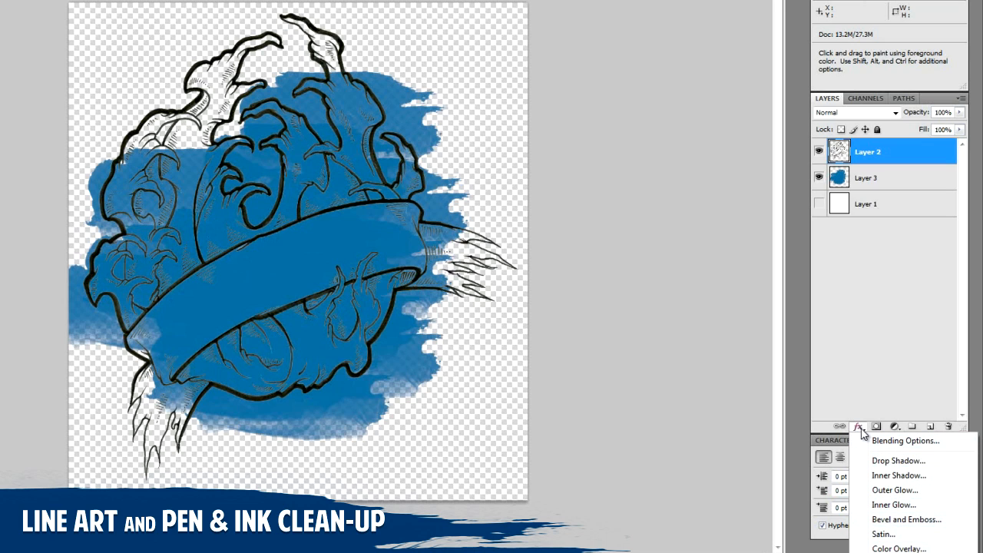
- Apply a Color Overlay effect to the line-art layer, then switch over to Illustrator
{"action": "left_click", "coordinate": [905, 550]}
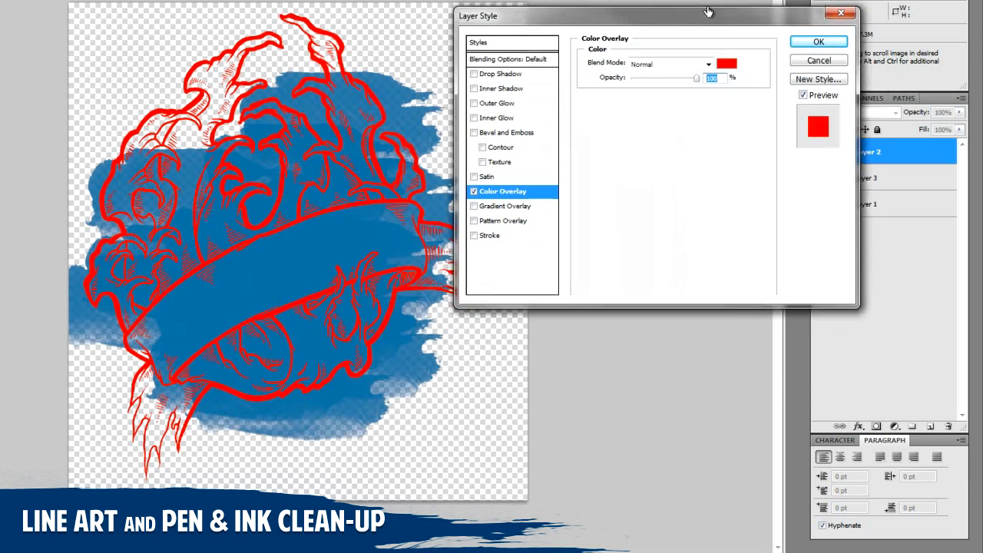
{"action": "left_click", "coordinate": [731, 60]}
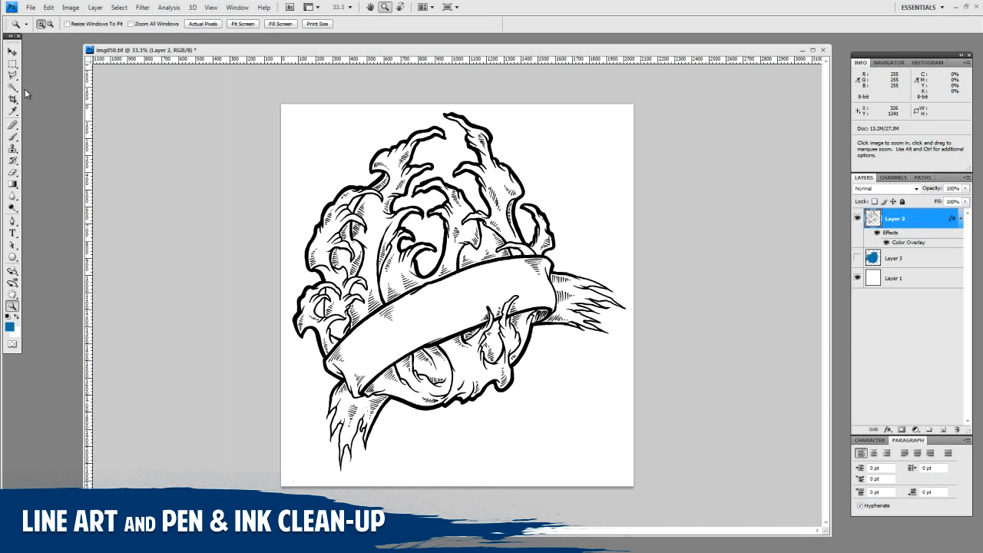
{"action": "left_click", "coordinate": [9, 52]}
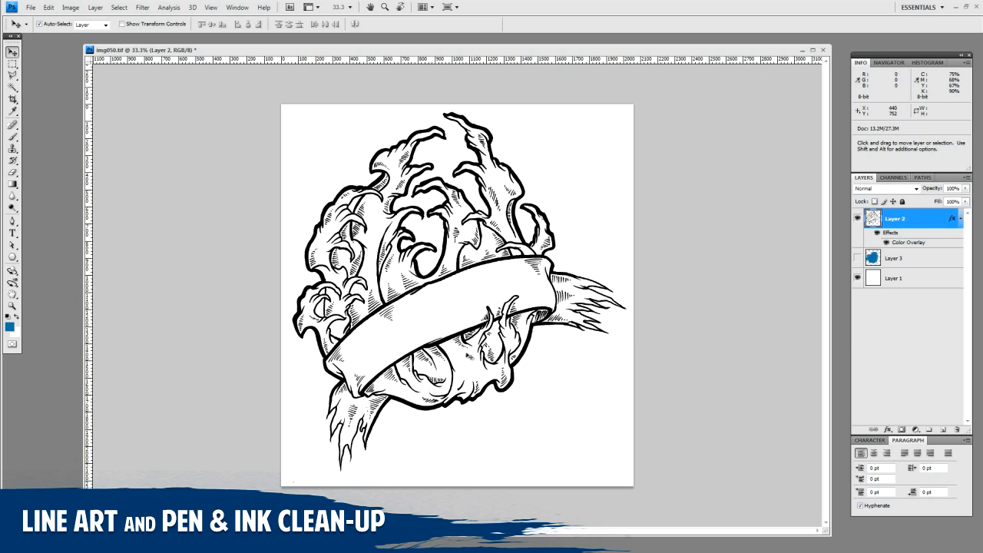
{"action": "key", "text": "Ctrl+A"}
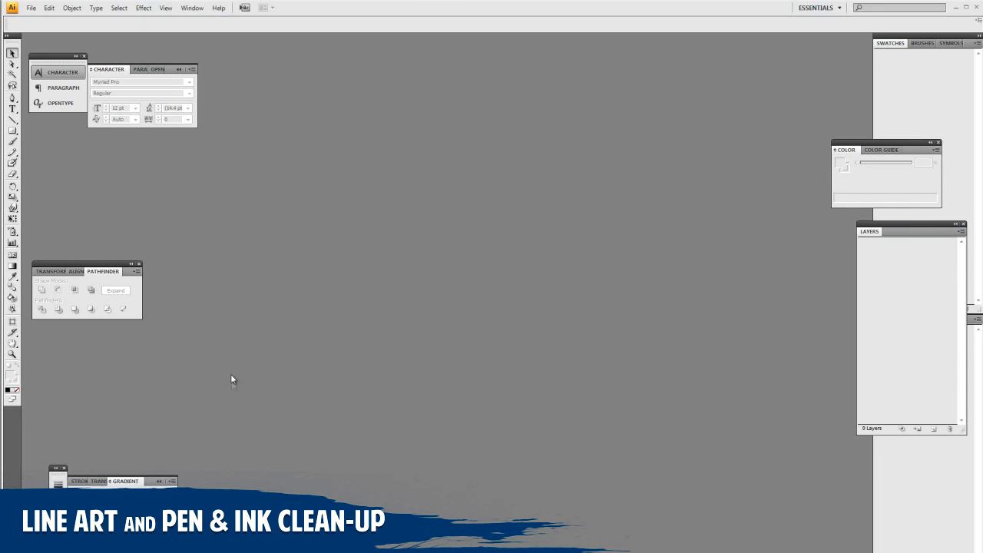
- Create a new blank Illustrator document with the default settings
{"action": "left_click", "coordinate": [34, 9]}
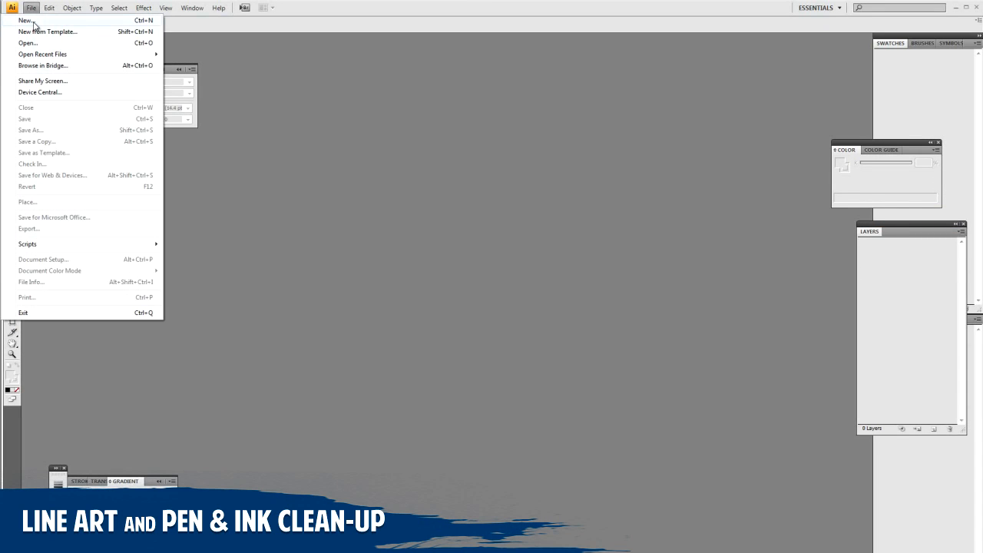
{"action": "left_click", "coordinate": [24, 21]}
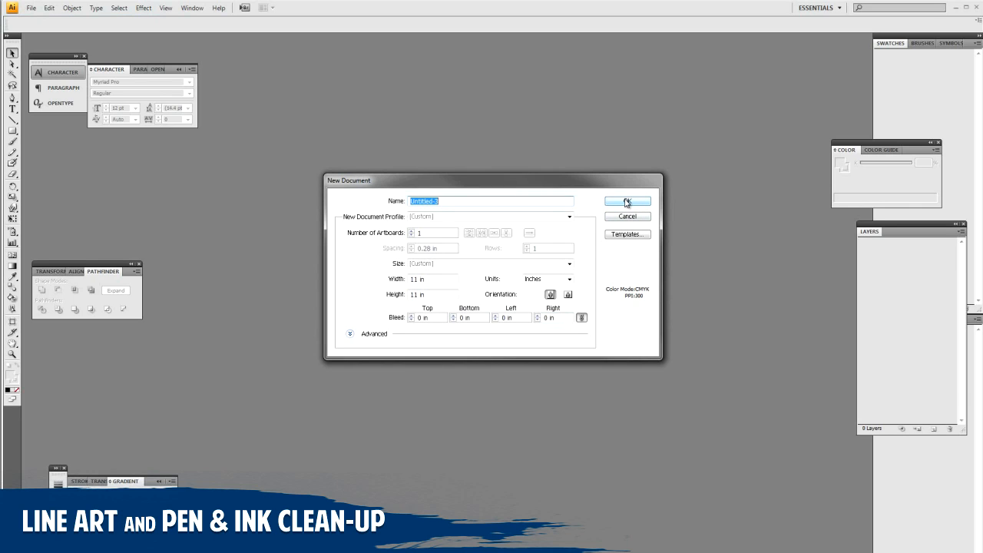
{"action": "mouse_move", "coordinate": [617, 212]}
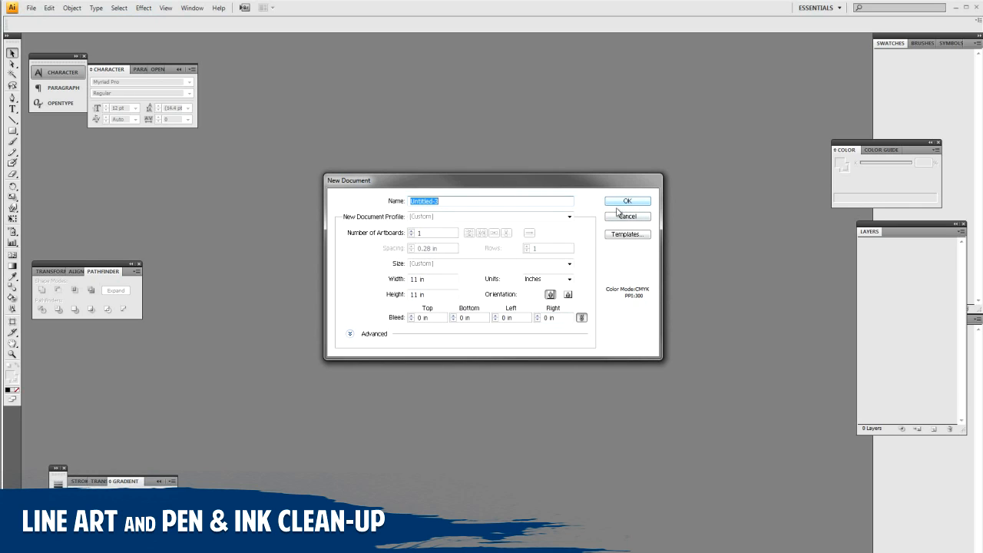
{"action": "left_click", "coordinate": [627, 199]}
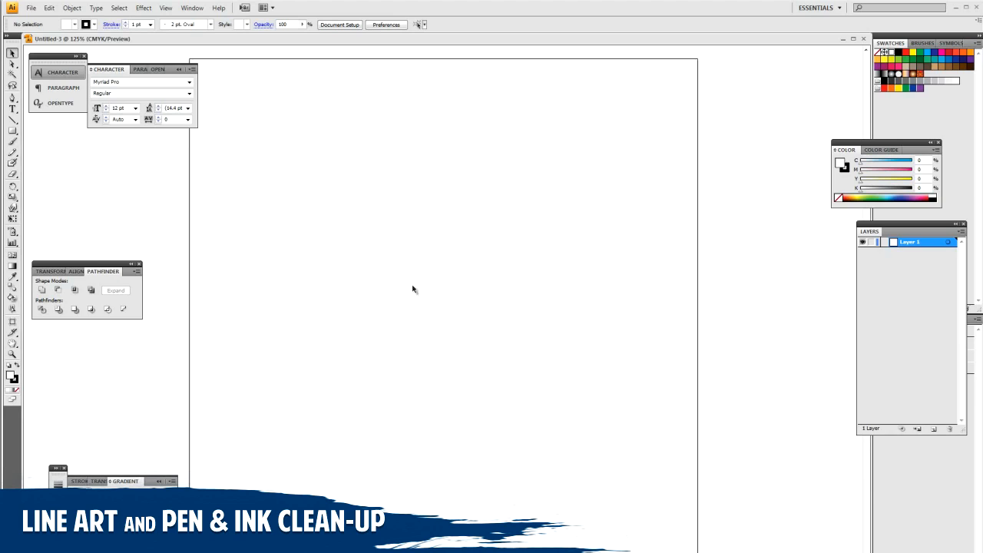
{"action": "mouse_move", "coordinate": [430, 384]}
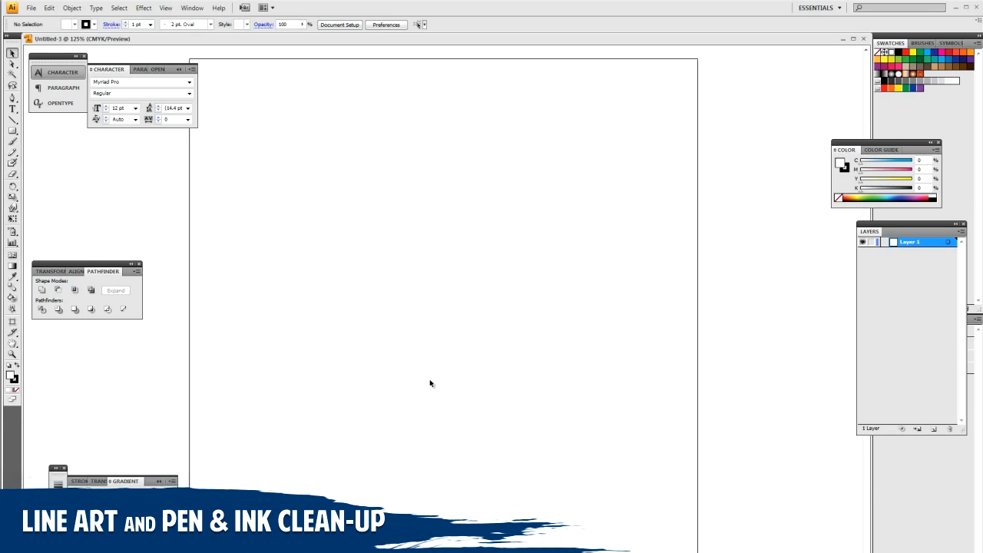
{"action": "mouse_move", "coordinate": [429, 375]}
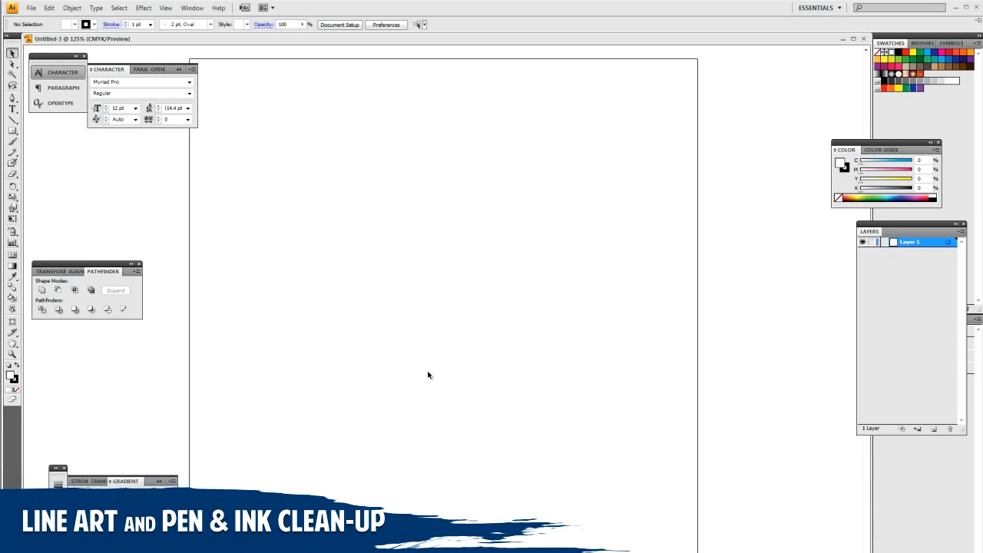
{"action": "mouse_move", "coordinate": [430, 375]}
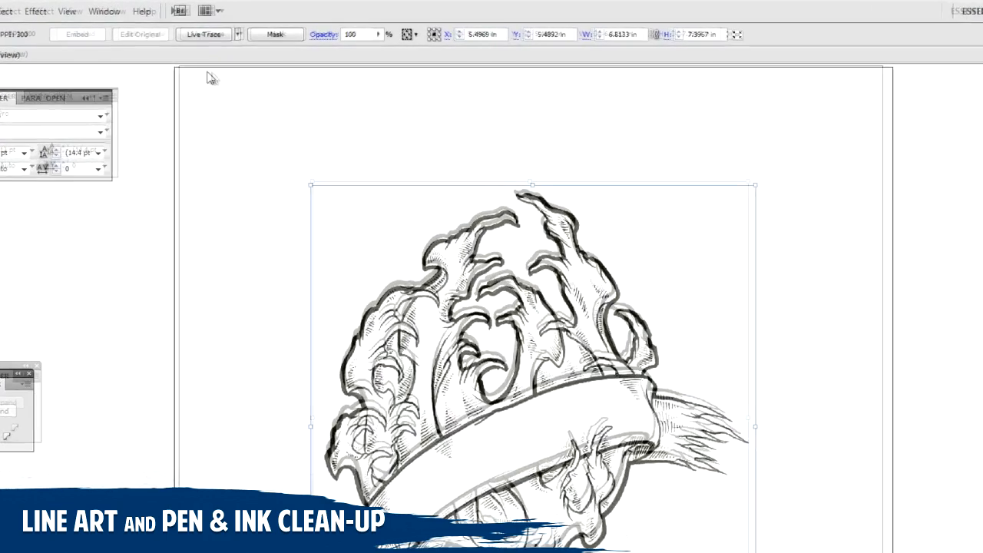
- Run Live Trace on the placed drawing, accepting the slow-tracing warning
{"action": "left_click", "coordinate": [201, 34]}
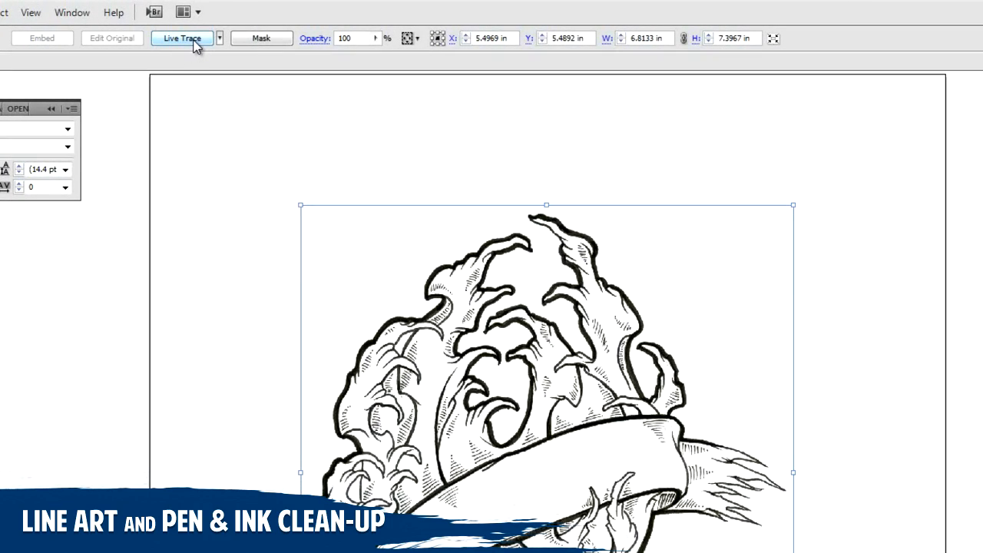
{"action": "mouse_move", "coordinate": [181, 43]}
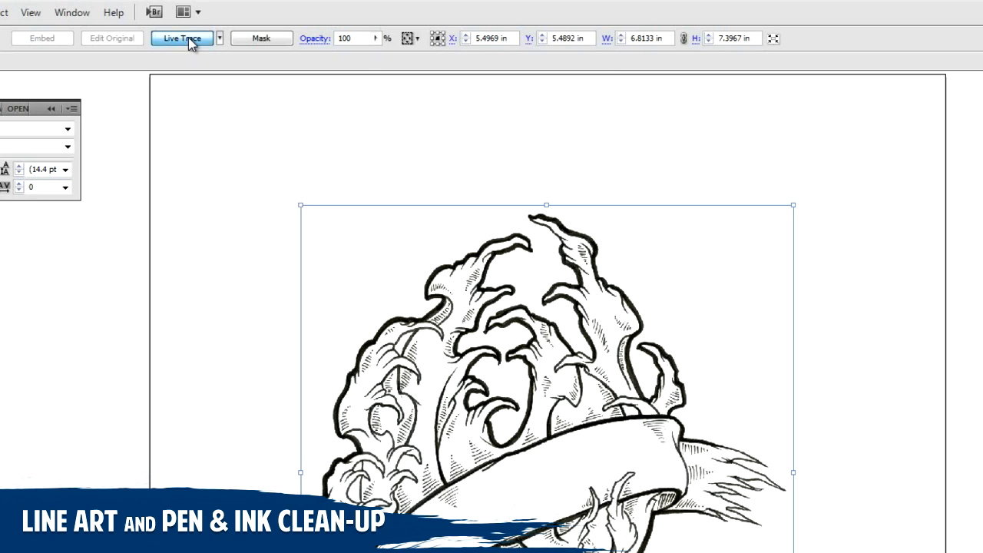
{"action": "left_click", "coordinate": [181, 37]}
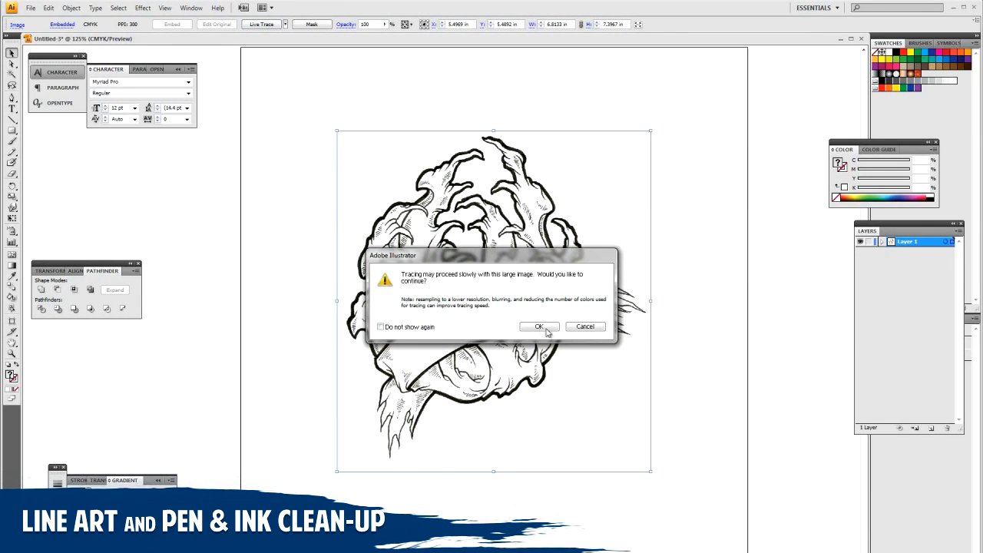
{"action": "left_click", "coordinate": [537, 326]}
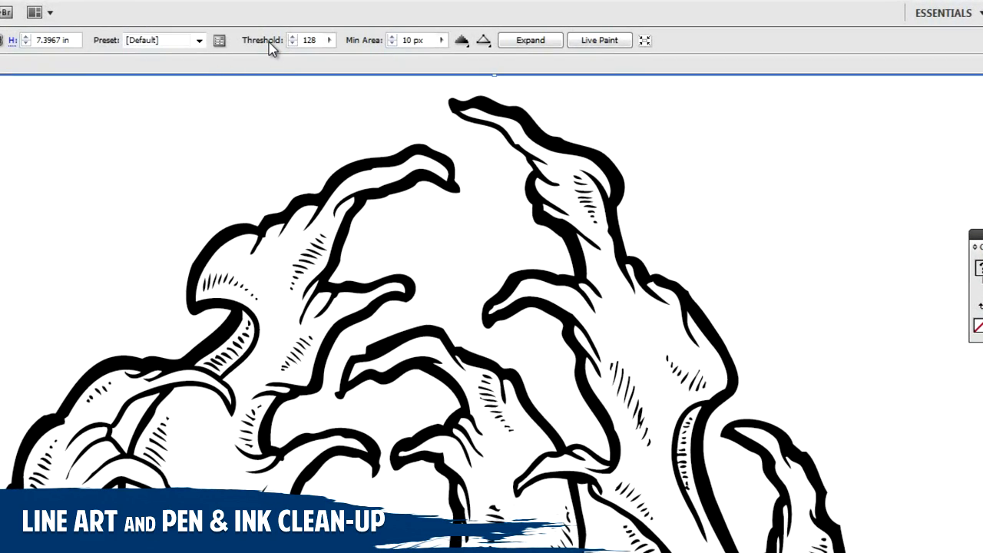
{"action": "mouse_move", "coordinate": [444, 48]}
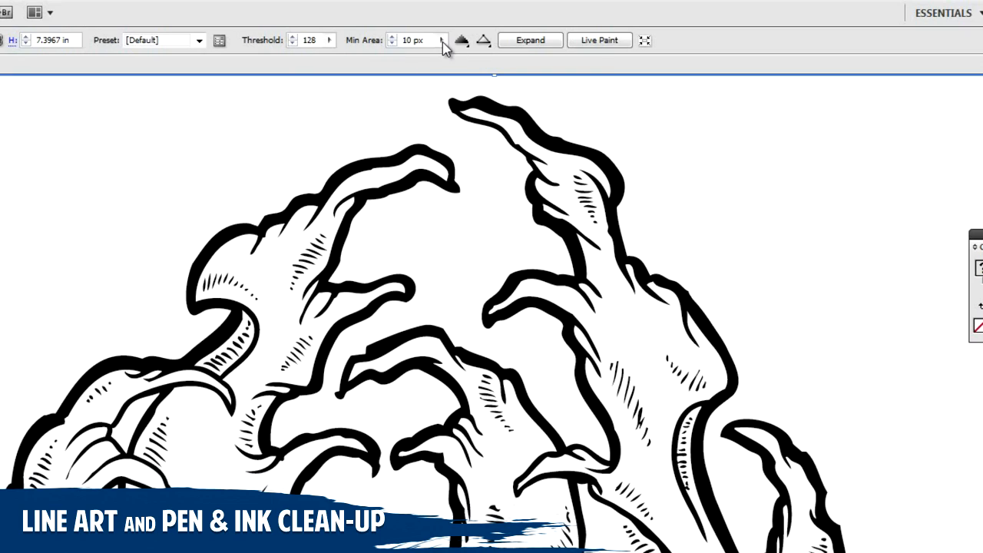
- Lower the Live Trace Min Area from 10 px to 4 px to keep fine hatch lines
{"action": "left_click", "coordinate": [395, 37]}
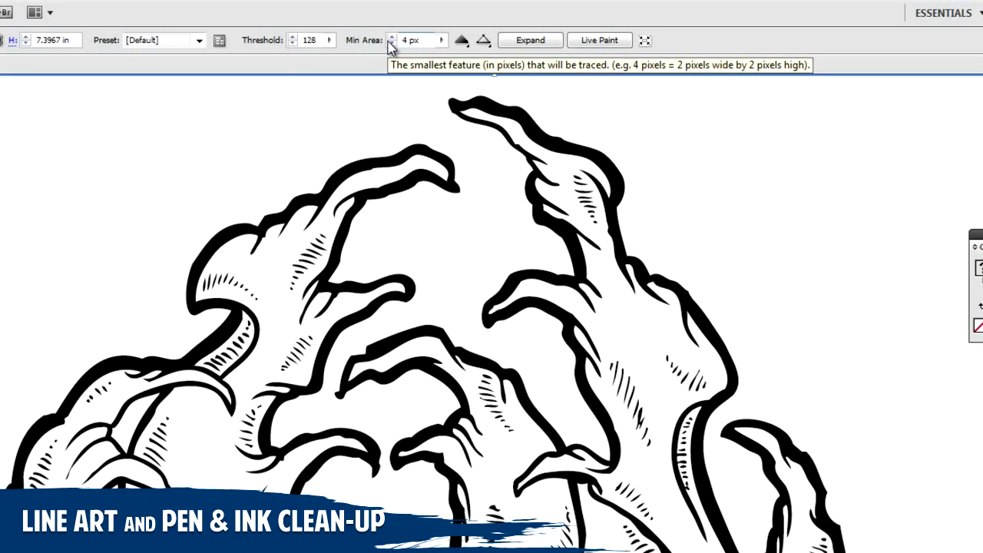
{"action": "mouse_move", "coordinate": [378, 299]}
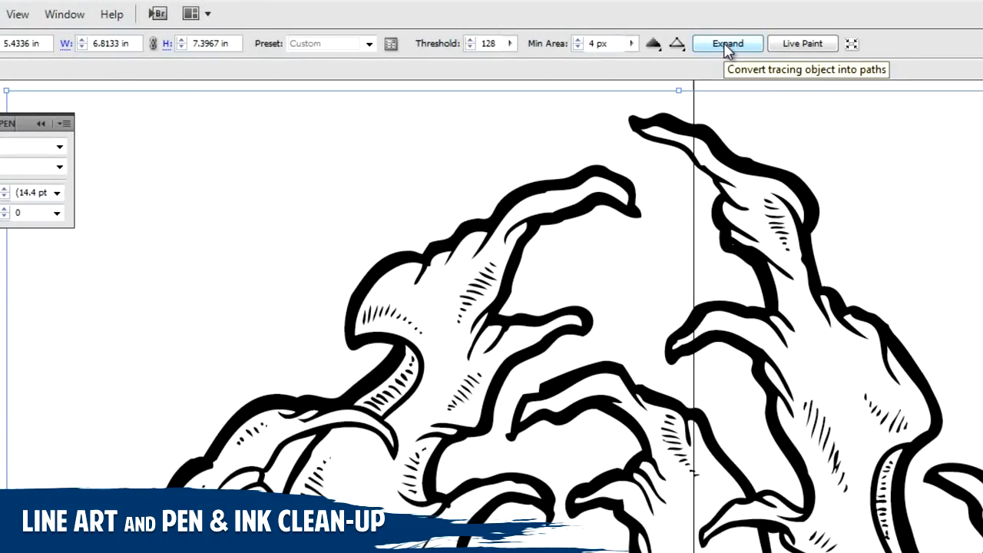
- Expand the tracing object into editable vector compound paths
{"action": "left_click", "coordinate": [728, 43]}
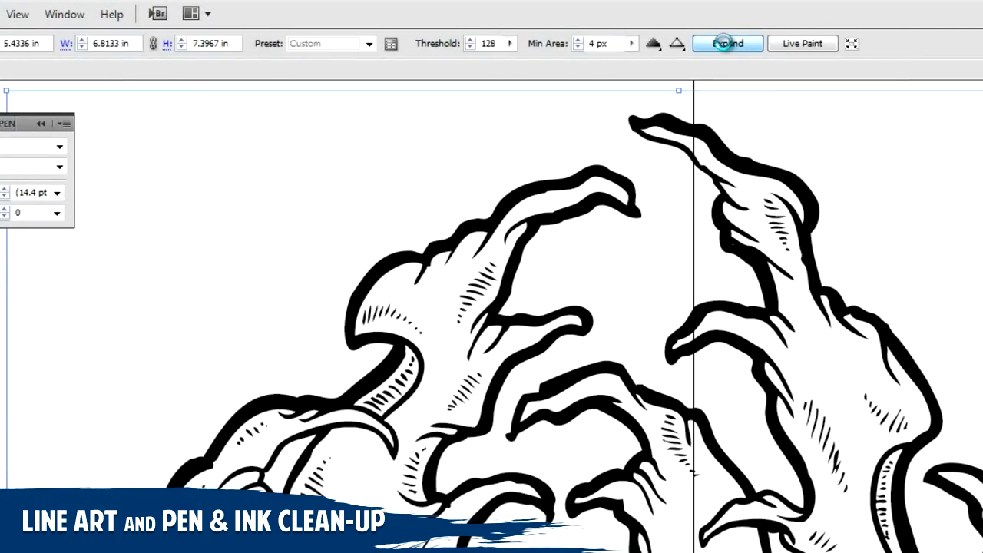
{"action": "left_click", "coordinate": [728, 43]}
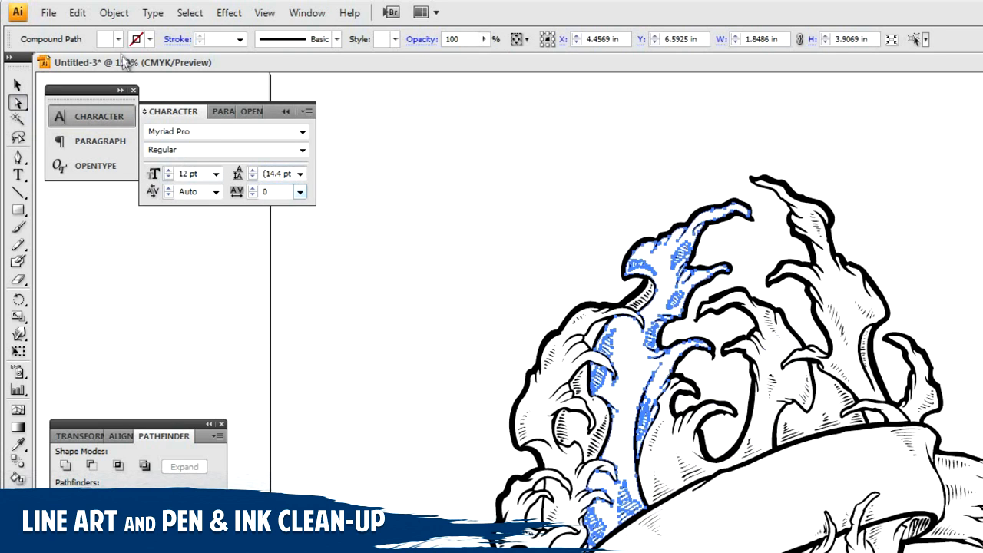
- Select all shapes sharing the chosen piece's fill colour via Select > Same > Fill Color
{"action": "left_click", "coordinate": [178, 12]}
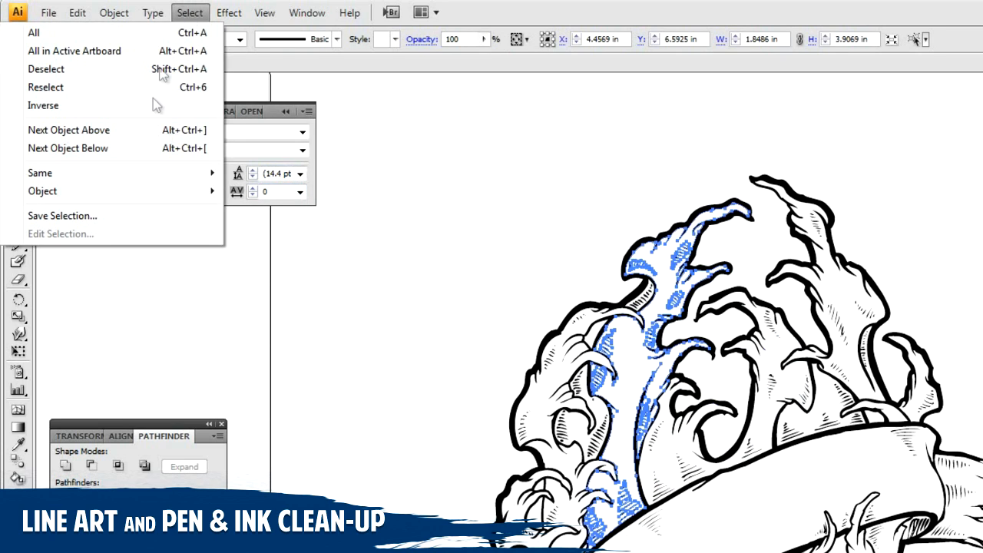
{"action": "mouse_move", "coordinate": [40, 172]}
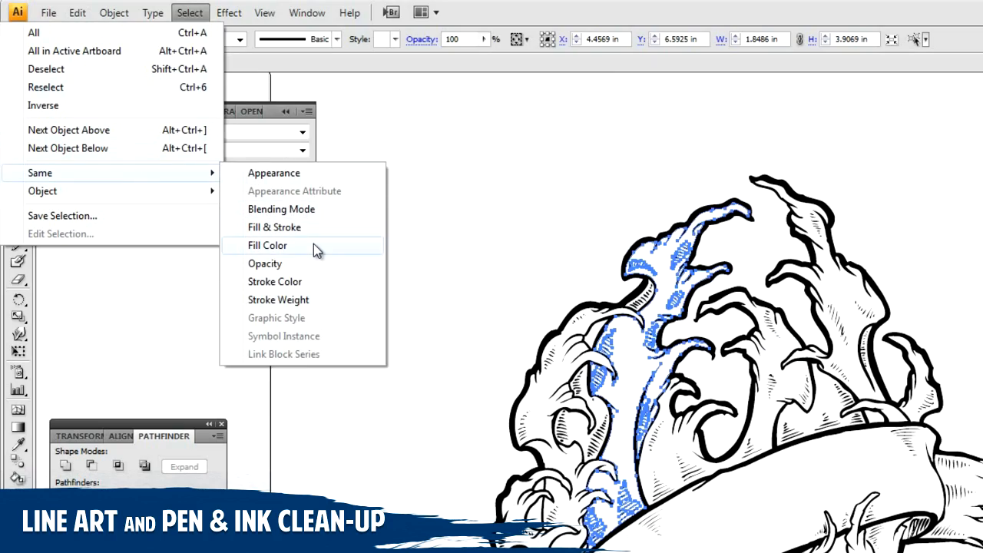
{"action": "left_click", "coordinate": [268, 246]}
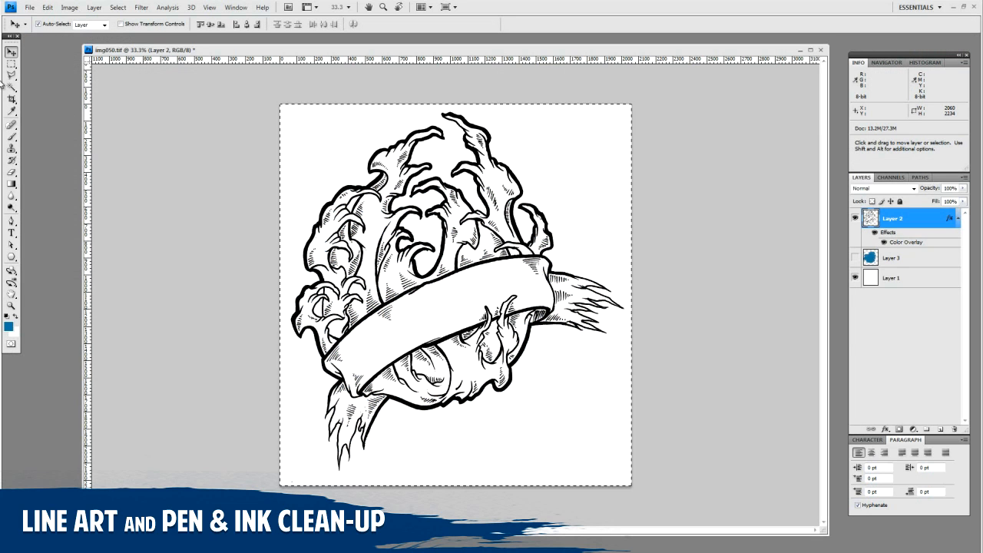
- Create a new 12 by 12 inch, 300 ppi, RGB document with a white background
{"action": "left_click", "coordinate": [29, 9]}
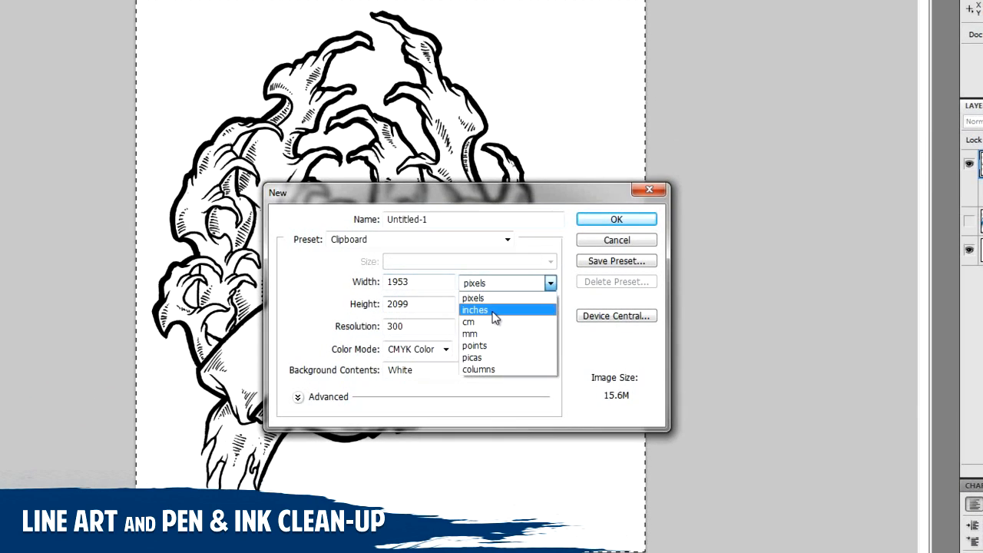
{"action": "left_click", "coordinate": [475, 310]}
{"action": "type", "text": "12"}
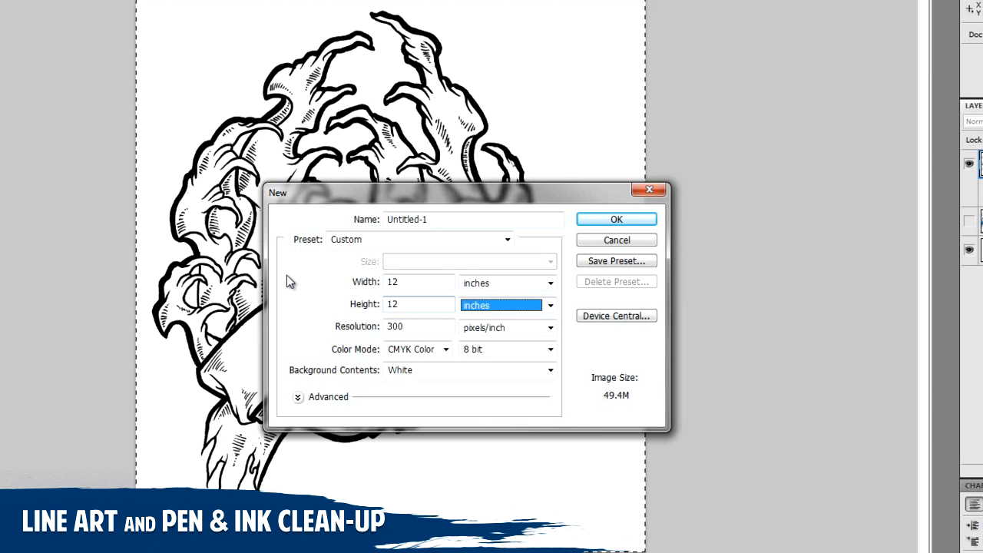
{"action": "left_click", "coordinate": [418, 350]}
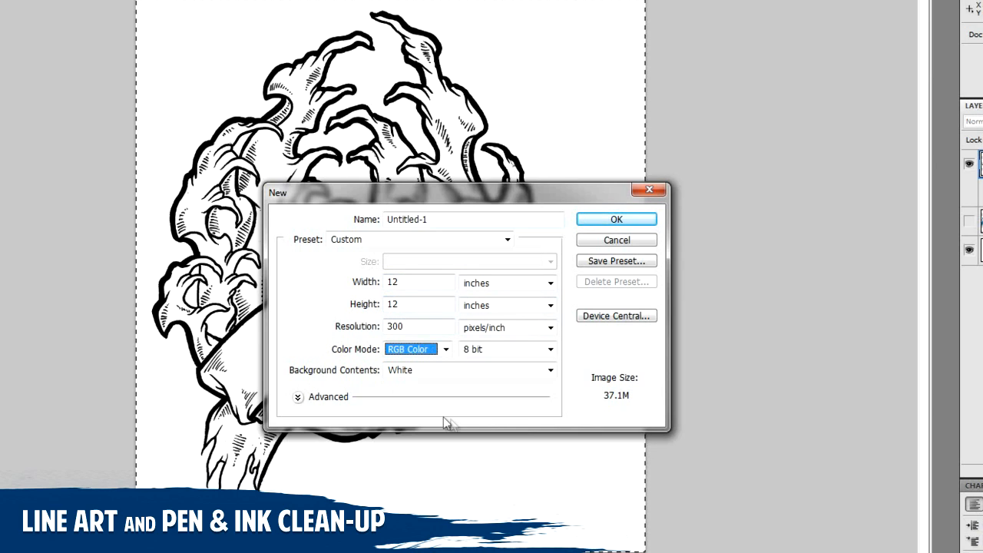
{"action": "left_click", "coordinate": [415, 325]}
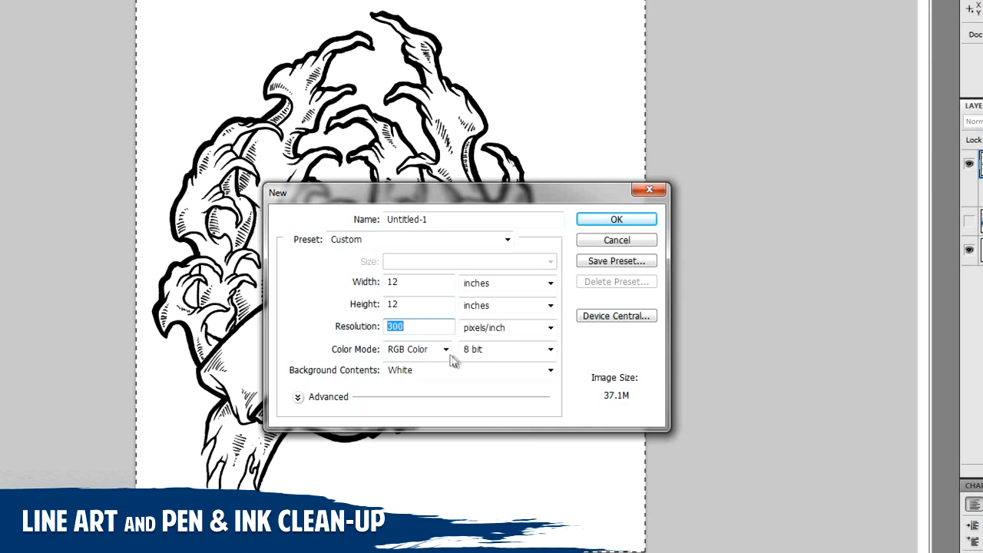
{"action": "left_click", "coordinate": [616, 218]}
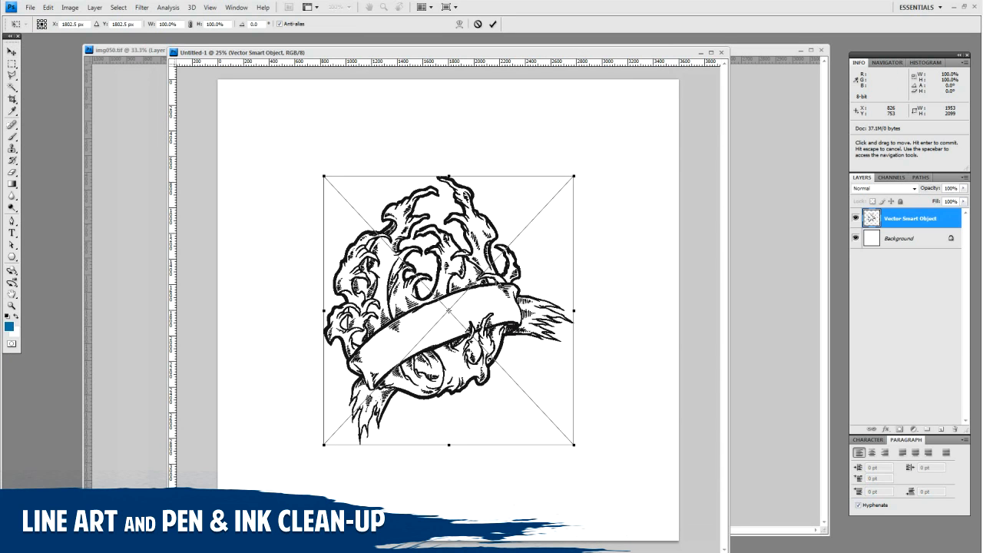
- Scale the pasted smart object to fill the page and brush blue onto a new layer beneath it
{"action": "left_click_drag", "start_coordinate": [574, 177], "coordinate": [627, 121]}
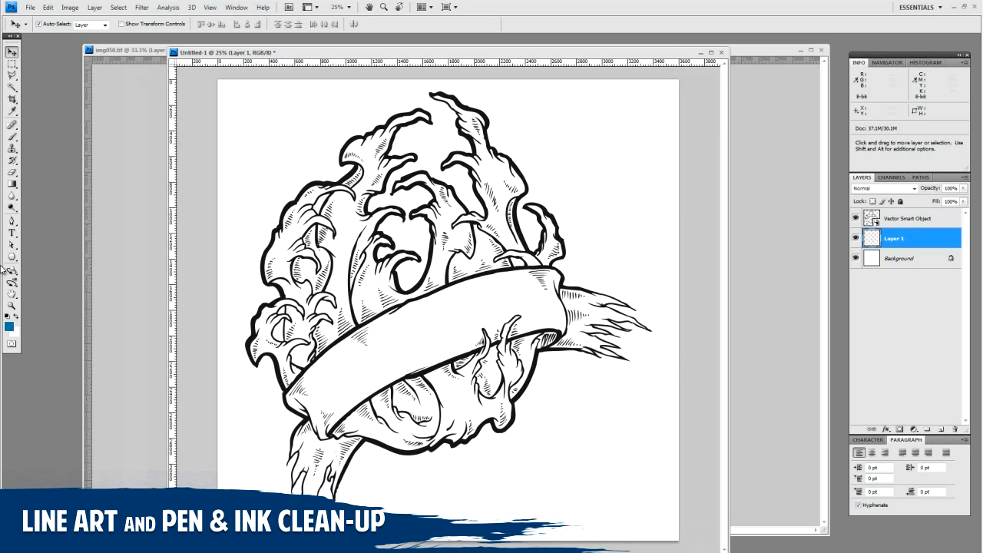
{"action": "left_click_drag", "start_coordinate": [284, 315], "coordinate": [368, 330]}
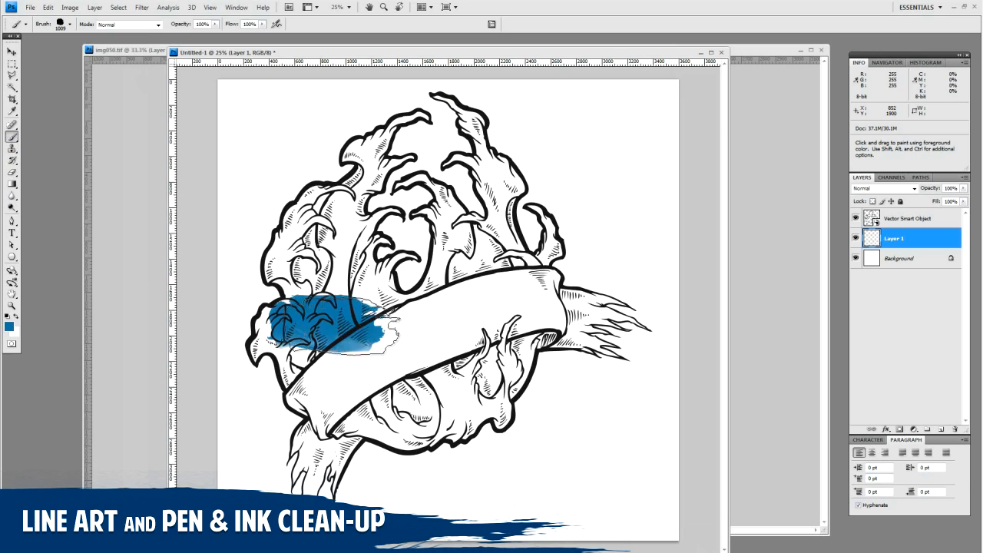